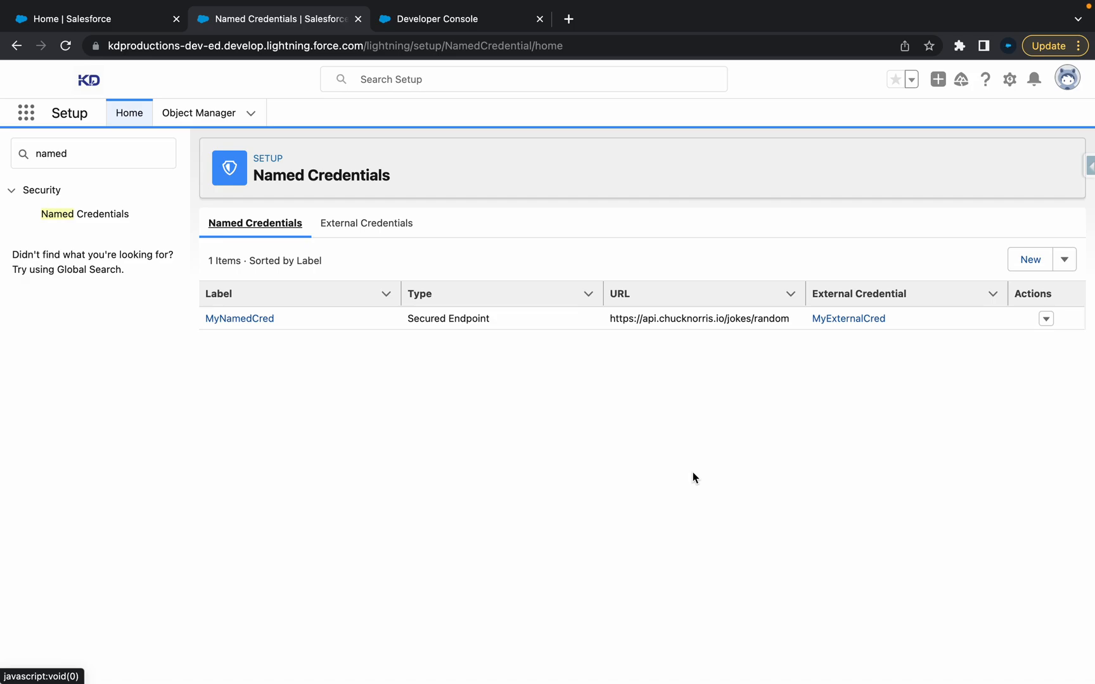
{"action": "mouse_move", "coordinate": [456, 19]}
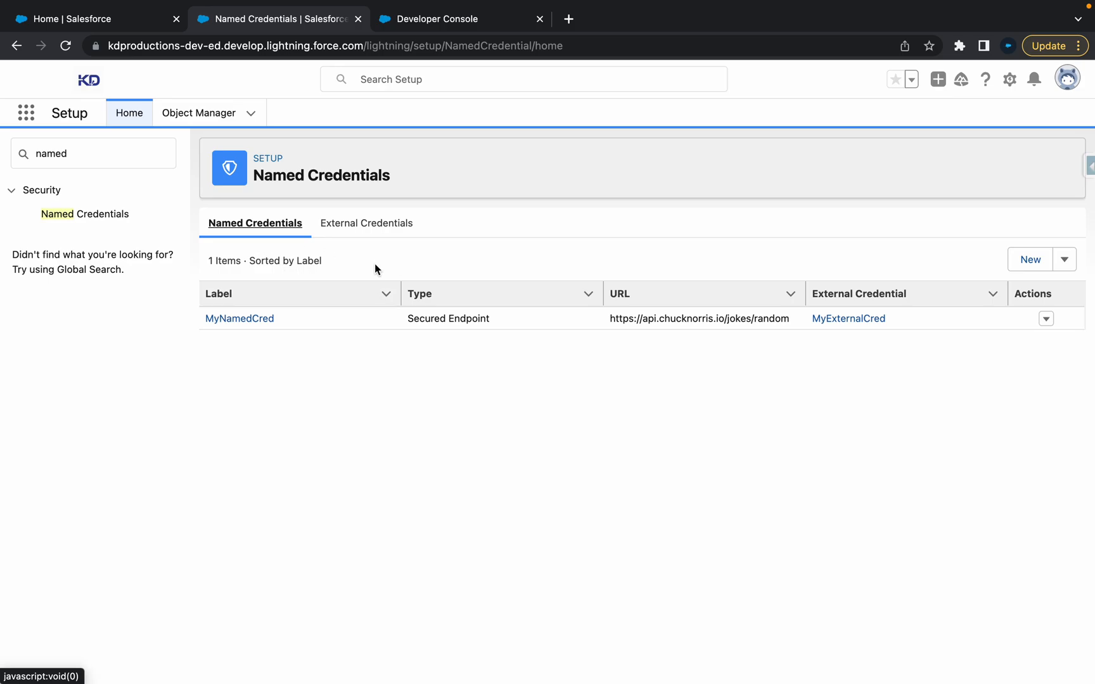
{"action": "mouse_move", "coordinate": [366, 223]}
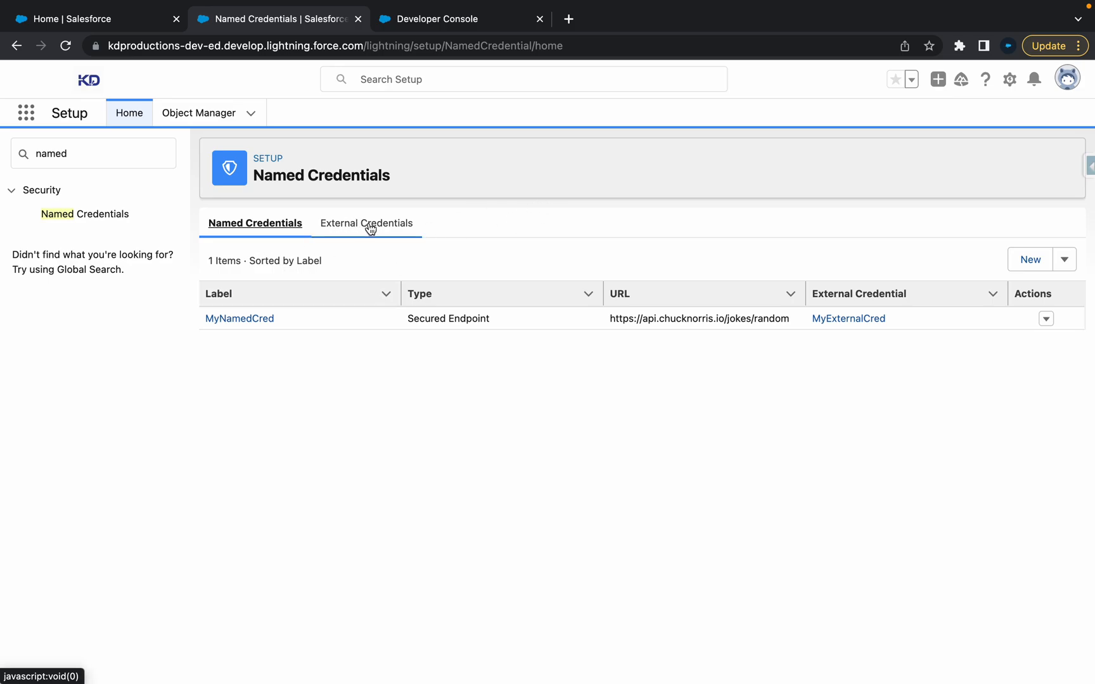
Review the MyExternalCred and MyNamedCred credential lists, then go to the Developer Console
{"action": "left_click", "coordinate": [364, 223]}
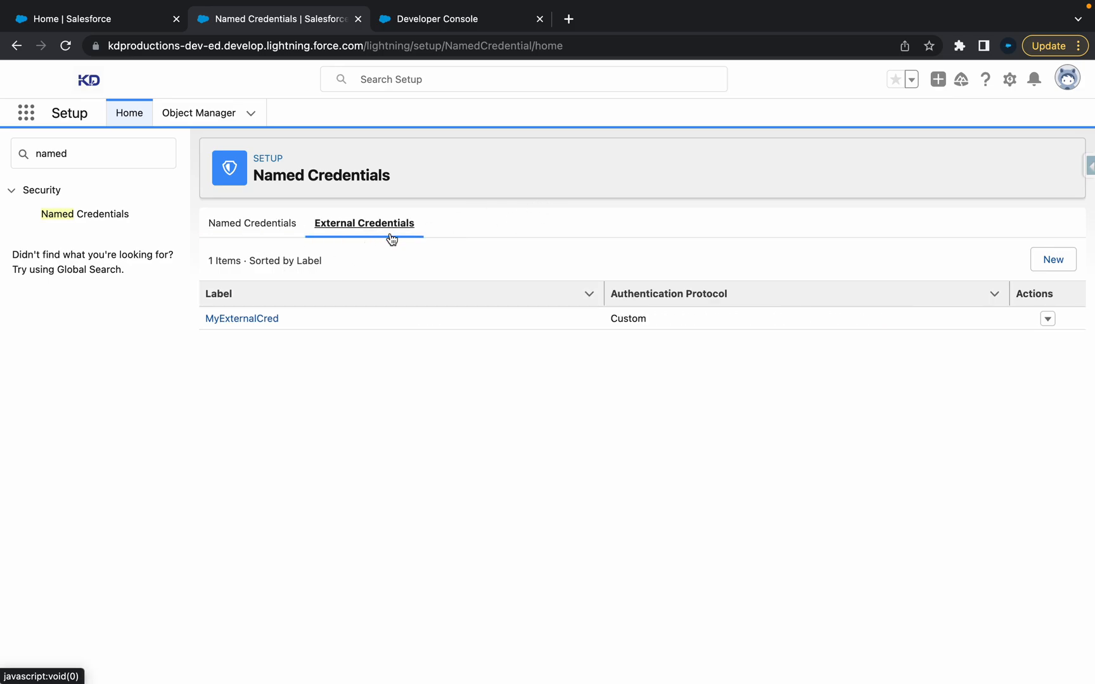
{"action": "left_click", "coordinate": [255, 223]}
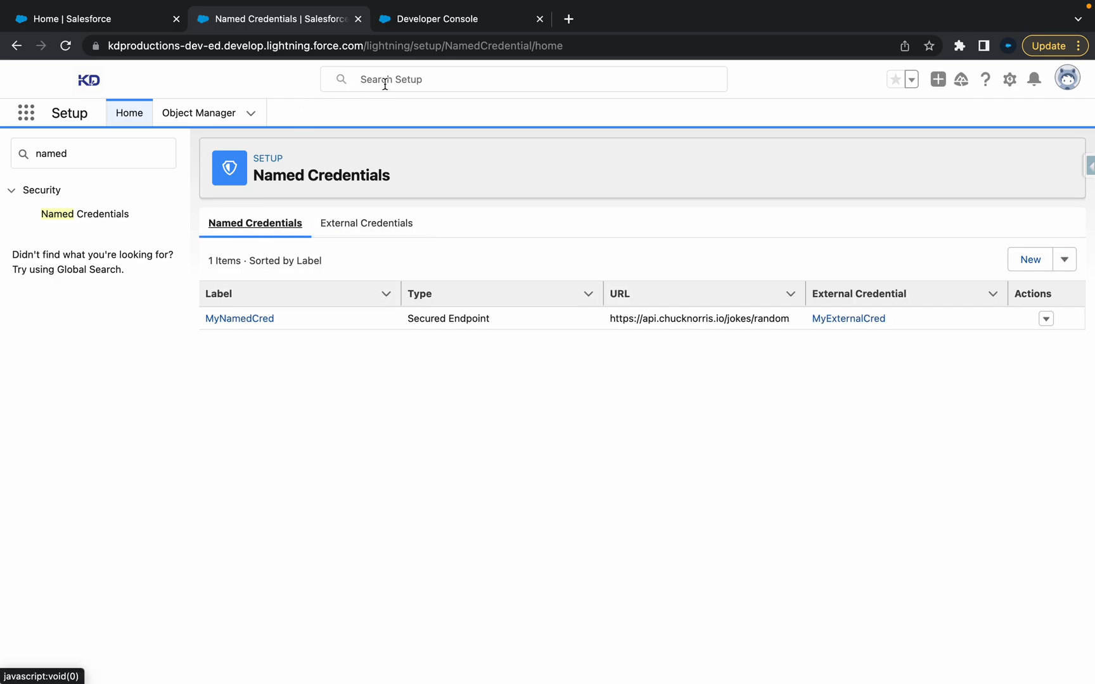
{"action": "left_click", "coordinate": [442, 19]}
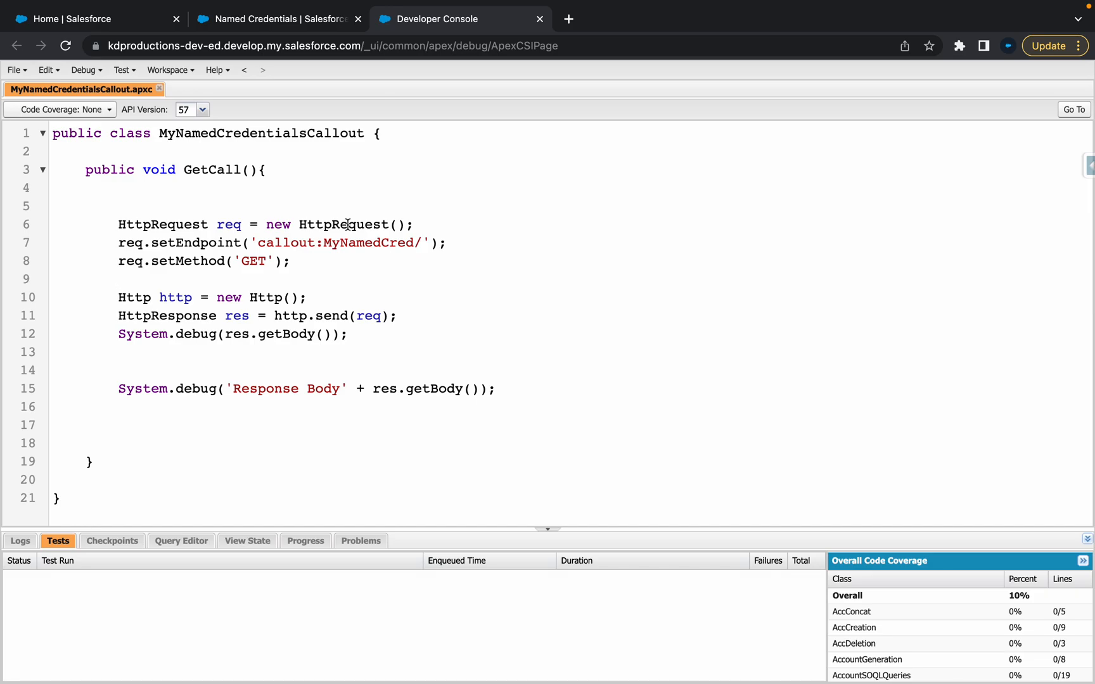
Highlight the GetCall method and req variable, then return to the Named Credentials page
{"action": "double_click", "coordinate": [262, 132]}
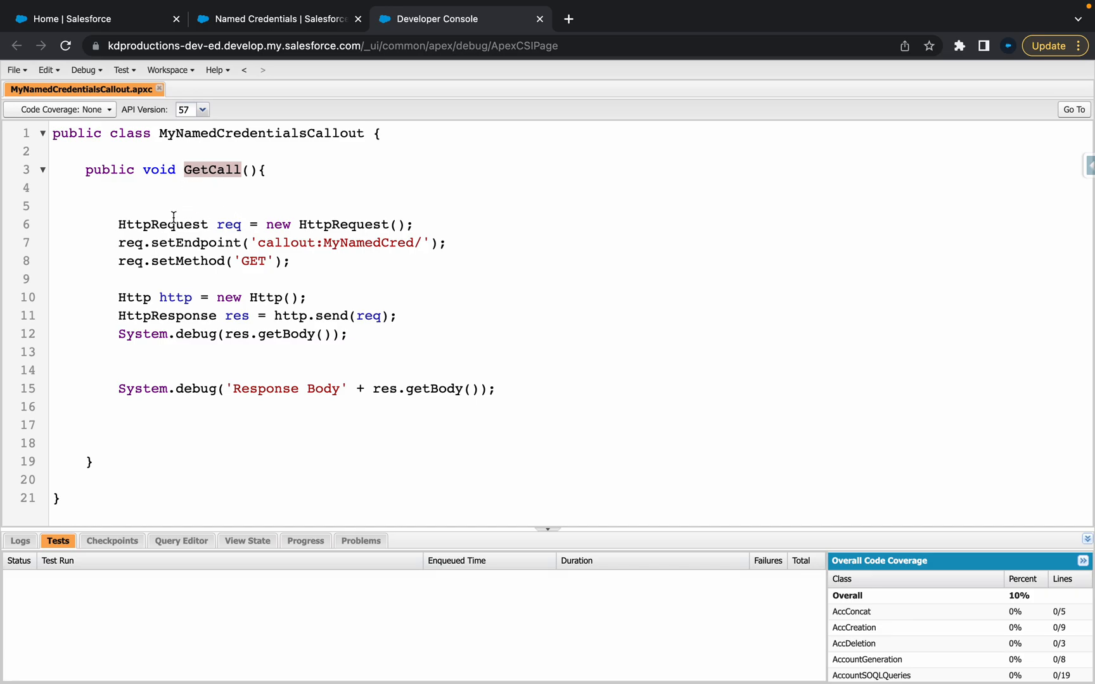
{"action": "mouse_move", "coordinate": [224, 224]}
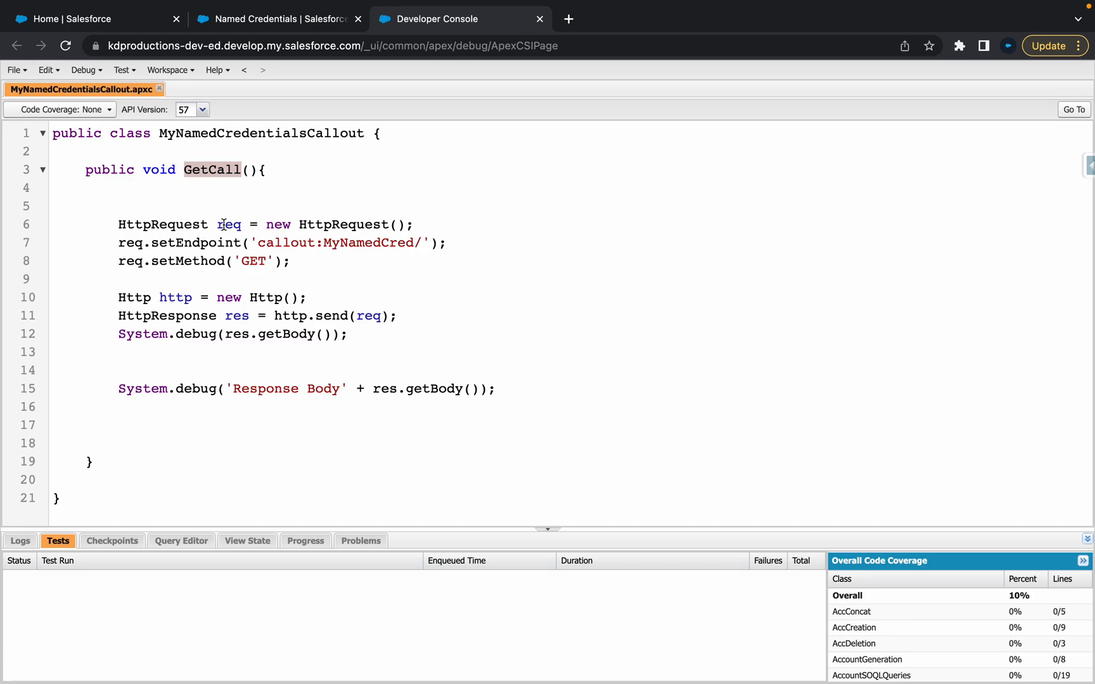
{"action": "double_click", "coordinate": [228, 224]}
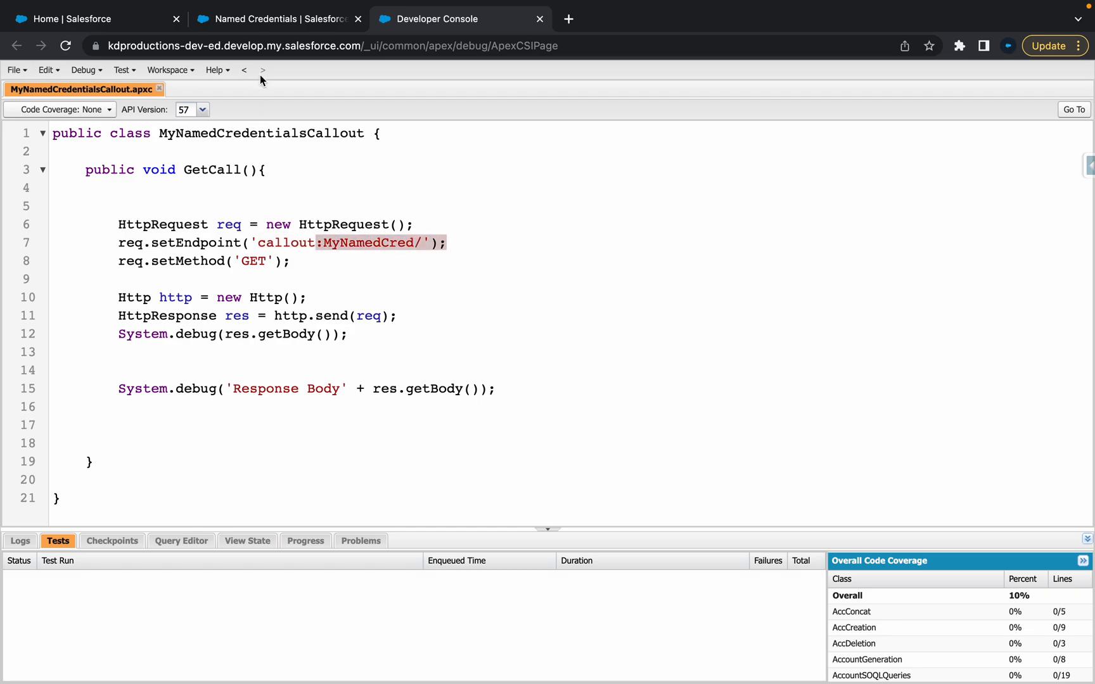
{"action": "left_click", "coordinate": [274, 19]}
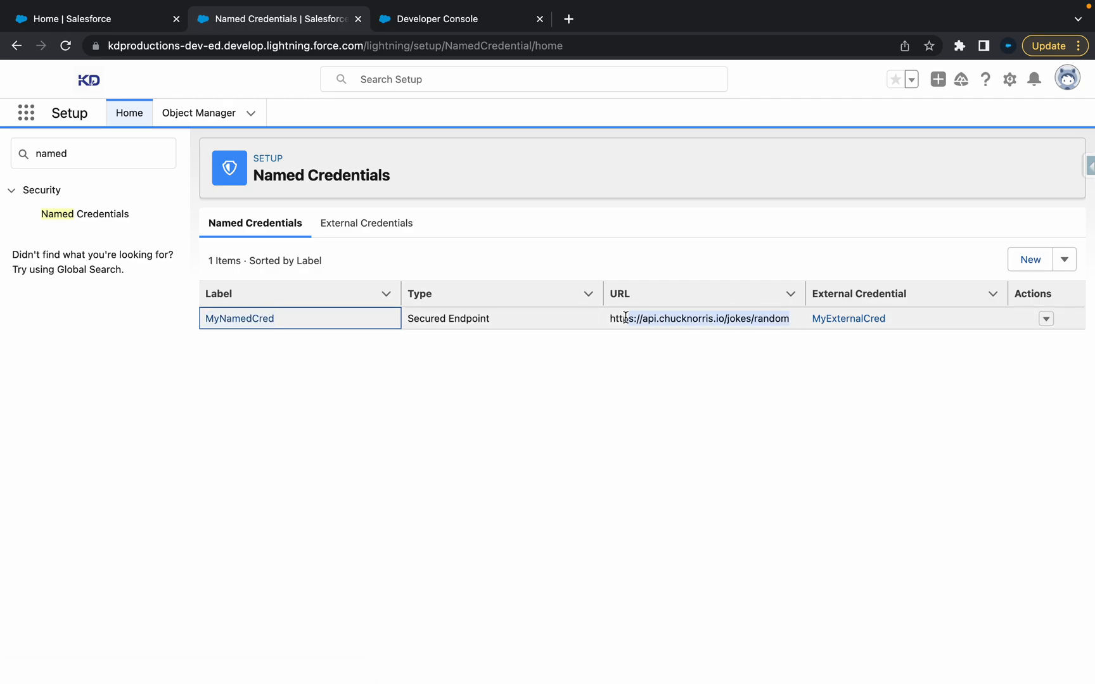
{"action": "left_click", "coordinate": [440, 19]}
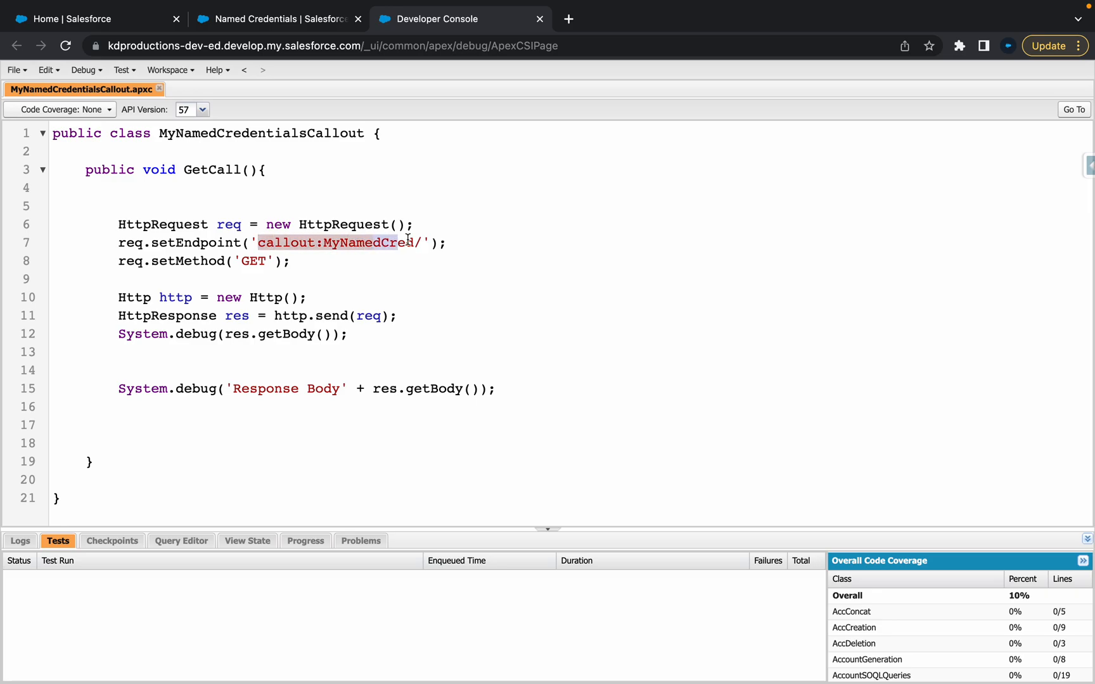
{"action": "type", "text": "https://api.chucknorris.io/jokes/random"}
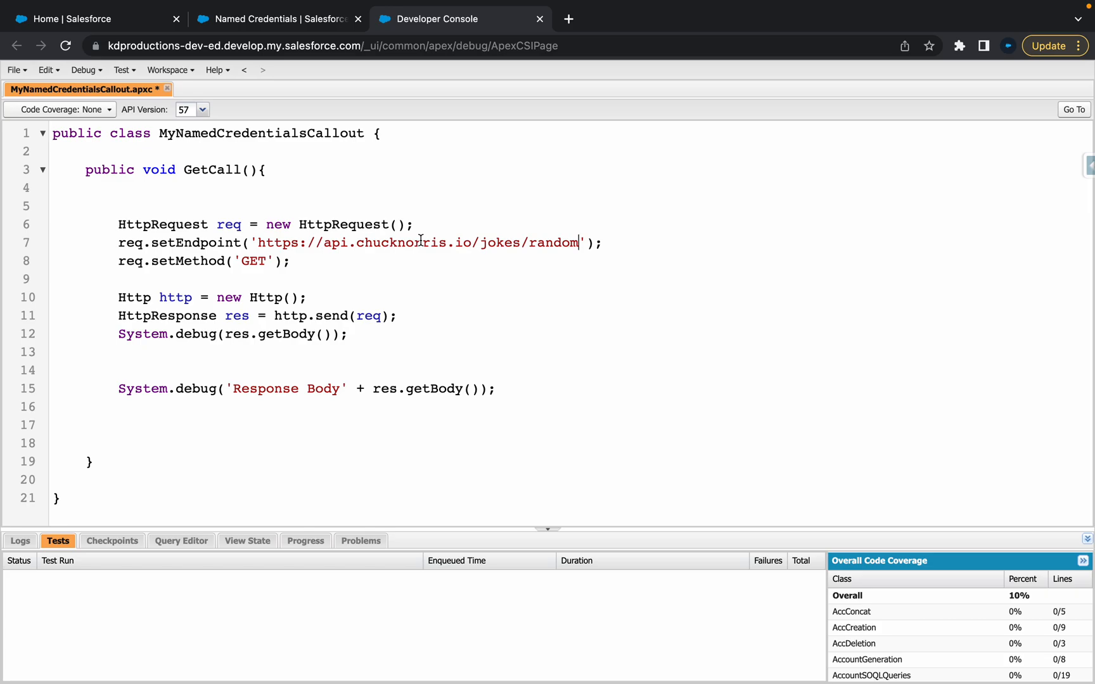
{"action": "type", "text": "callout:MyNamedCred/');"}
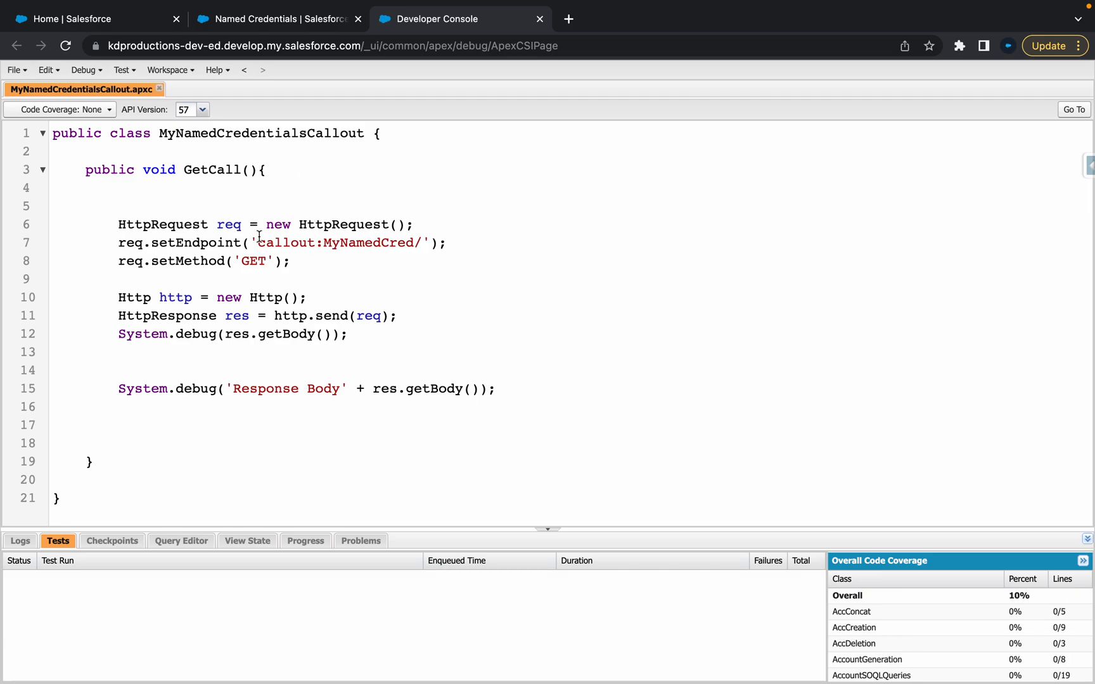
{"action": "double_click", "coordinate": [339, 242]}
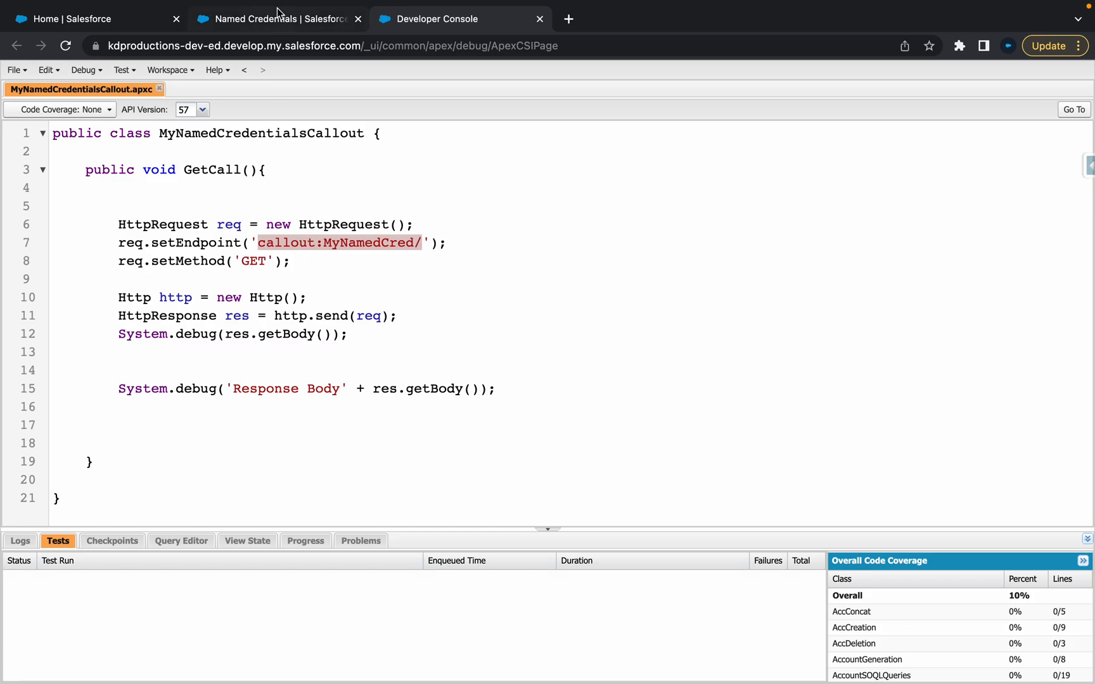
Open MyNamedCred's edit form, retype the jokes API URL, and close without saving
{"action": "left_click", "coordinate": [277, 19]}
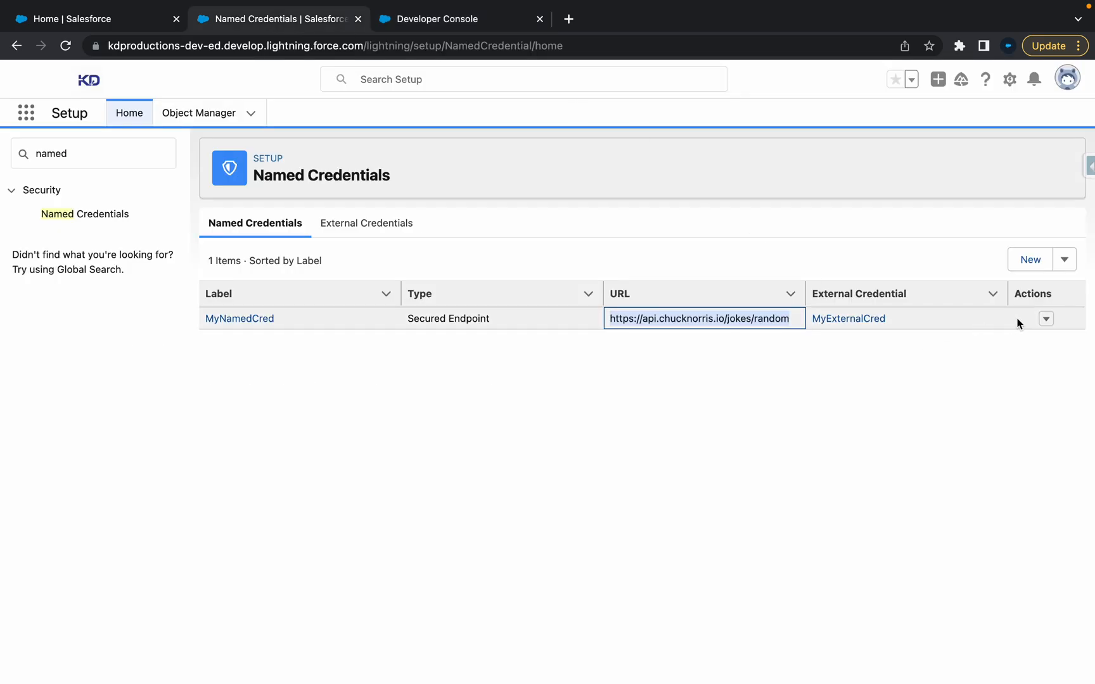
{"action": "left_click", "coordinate": [1046, 320]}
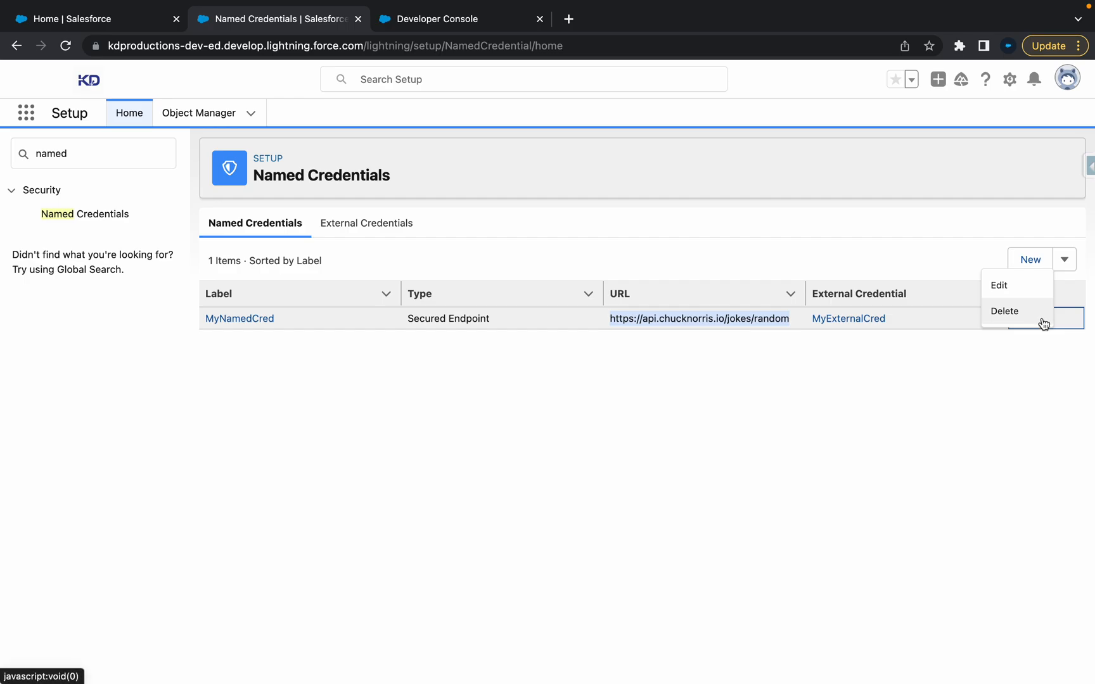
{"action": "left_click", "coordinate": [999, 285]}
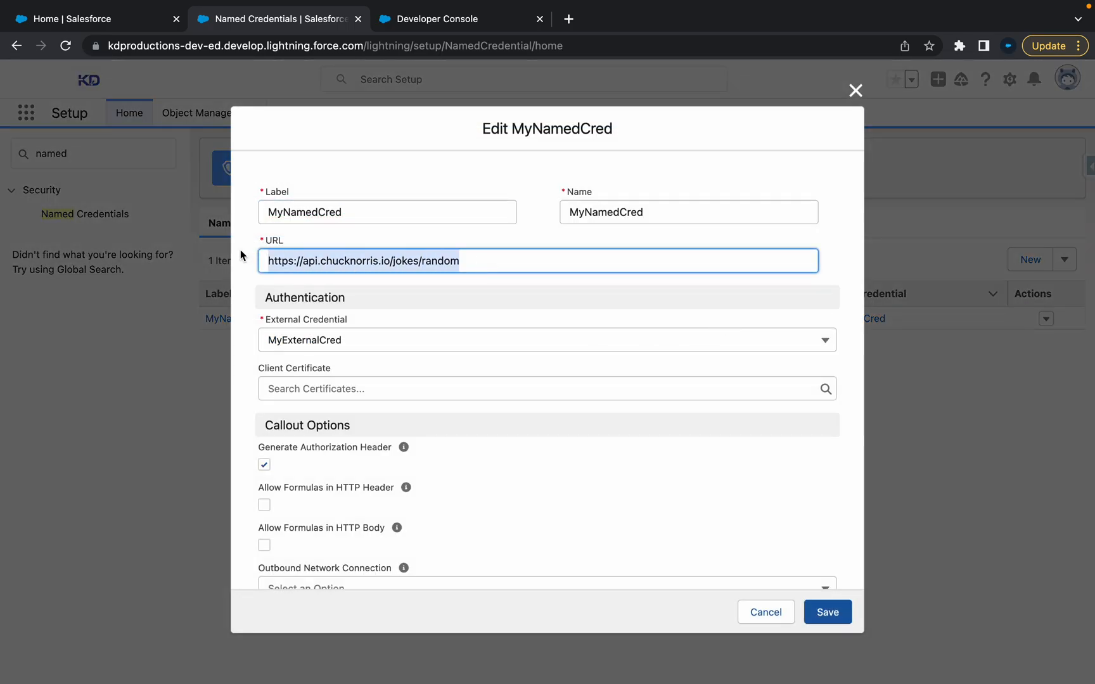
{"action": "type", "text": "http"}
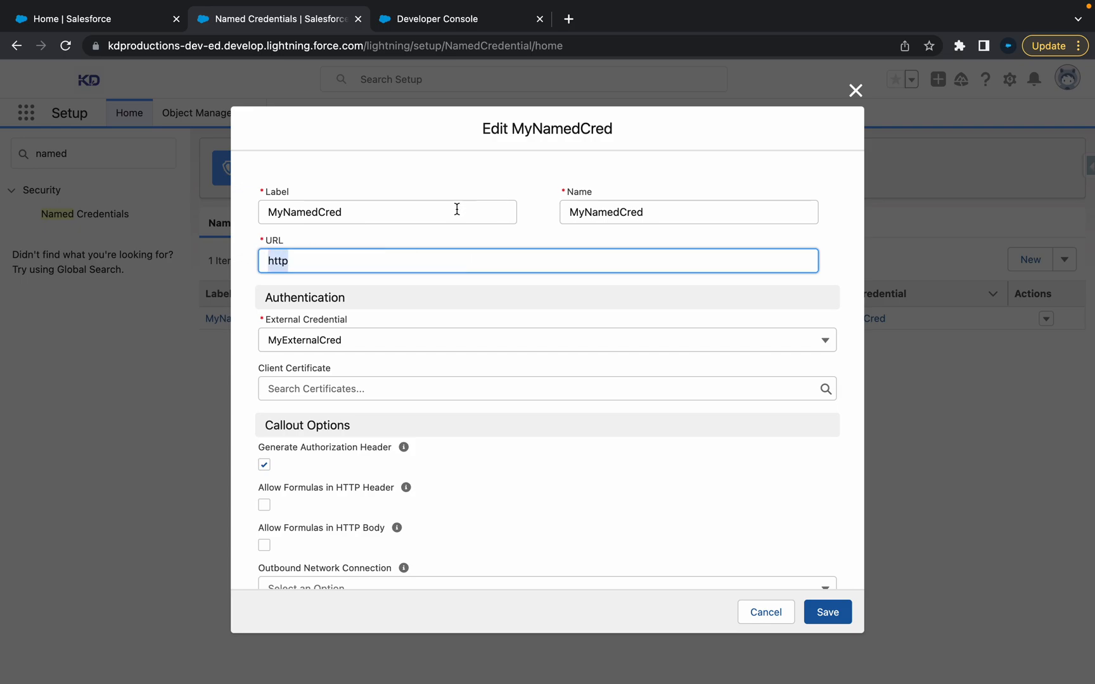
{"action": "type", "text": "https://api.chucknorris.io/jokes/random"}
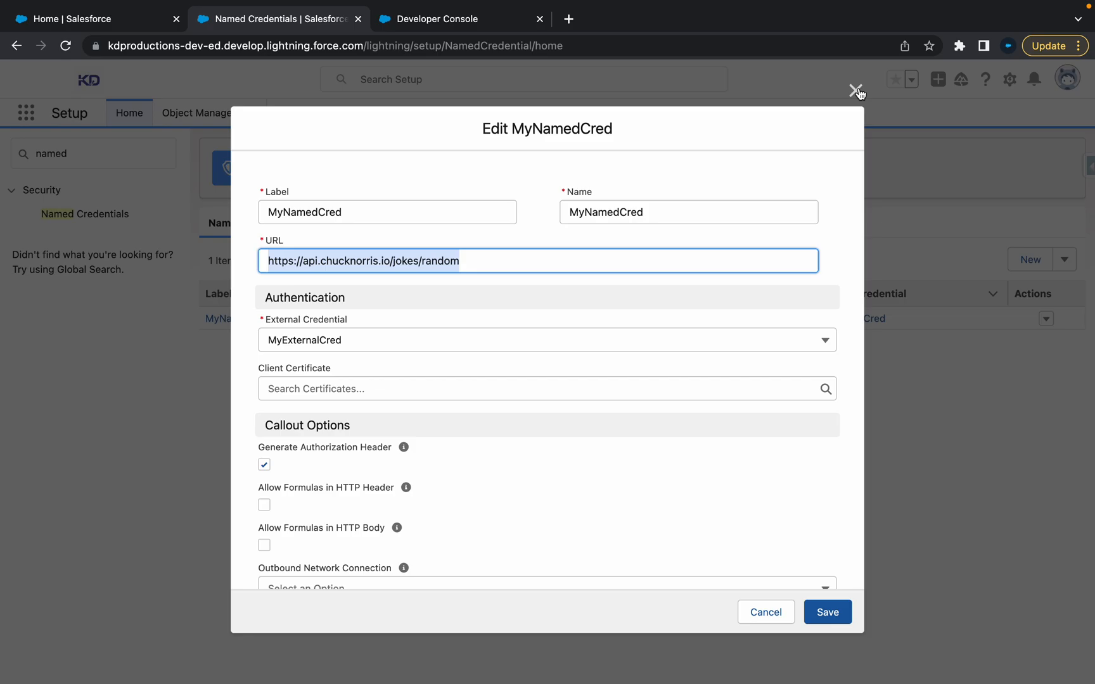
{"action": "left_click", "coordinate": [856, 90]}
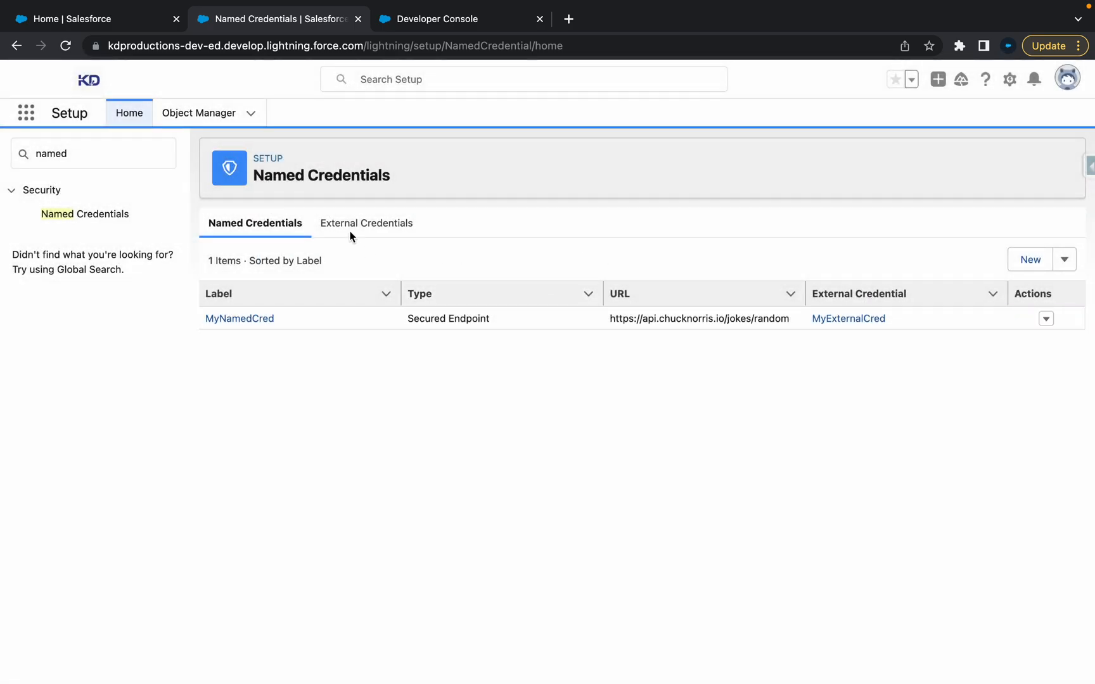
Delete the line 12 System.debug(res.getBody()); statement from the callout class
{"action": "left_click", "coordinate": [440, 19]}
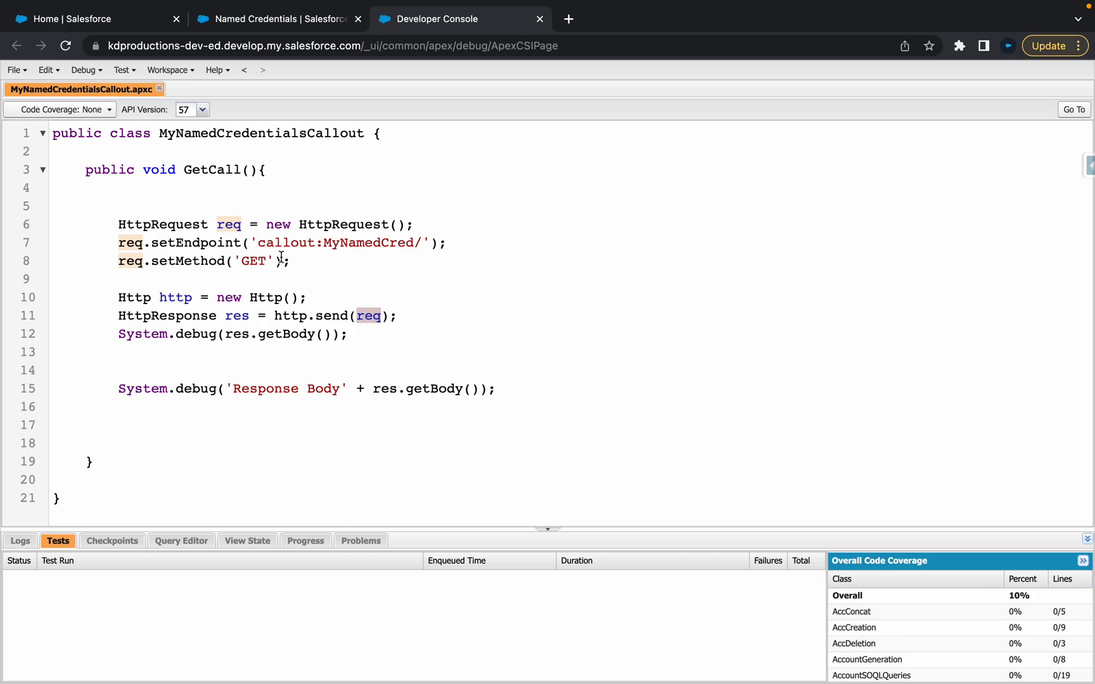
{"action": "left_click", "coordinate": [237, 333]}
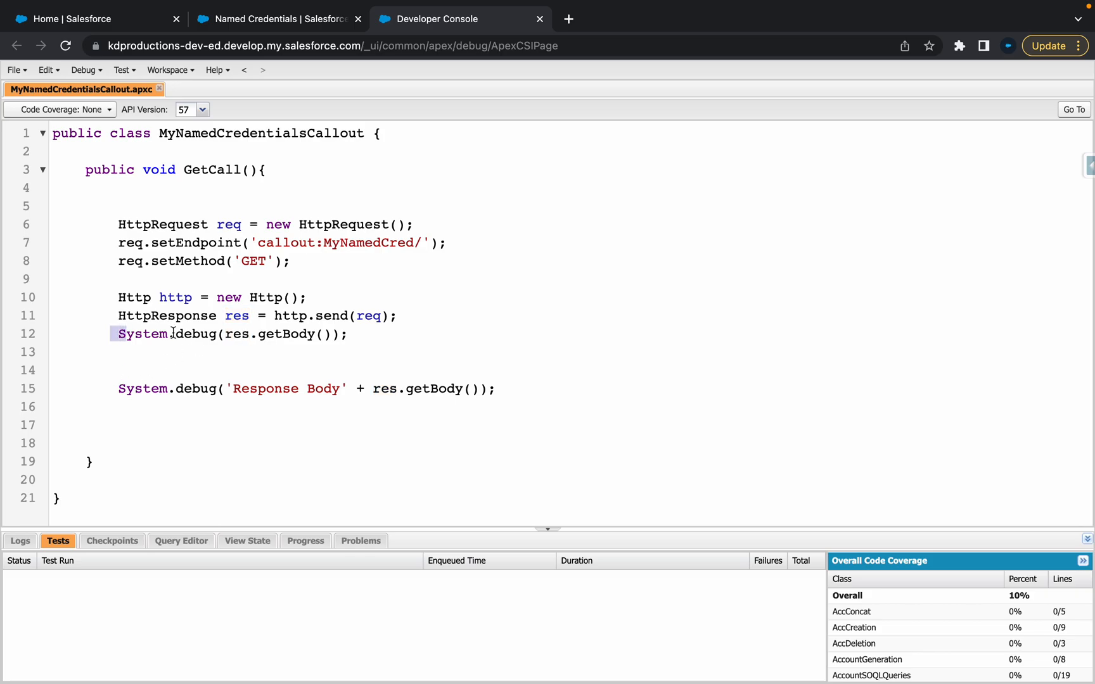
{"action": "triple_click", "coordinate": [230, 334]}
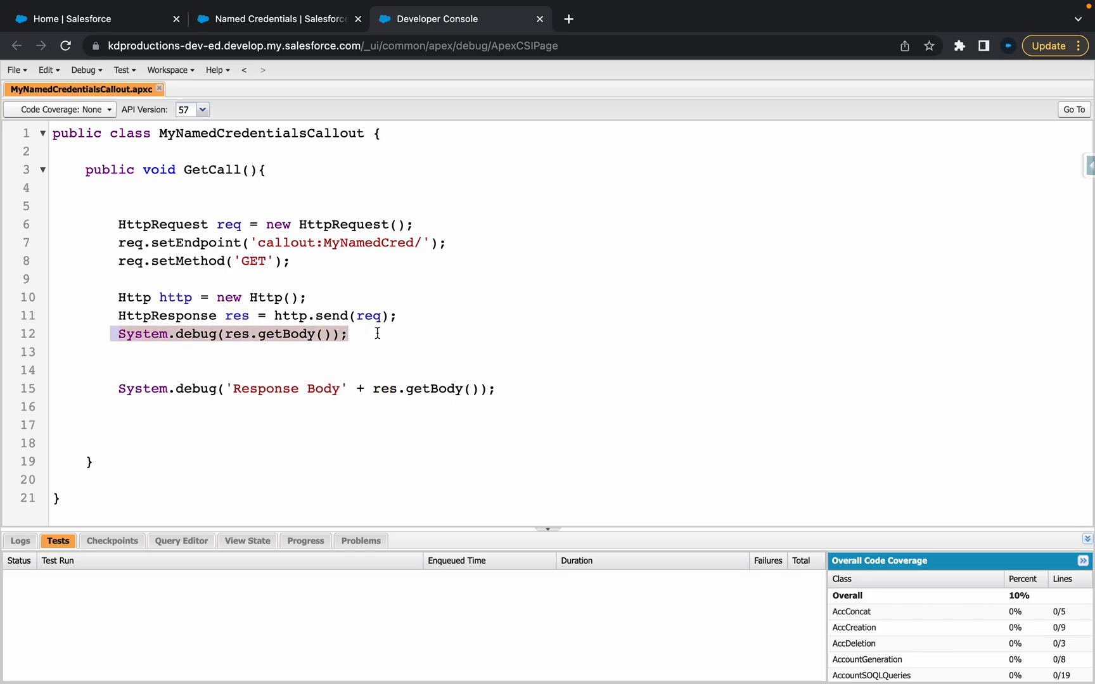
{"action": "key", "text": "Delete"}
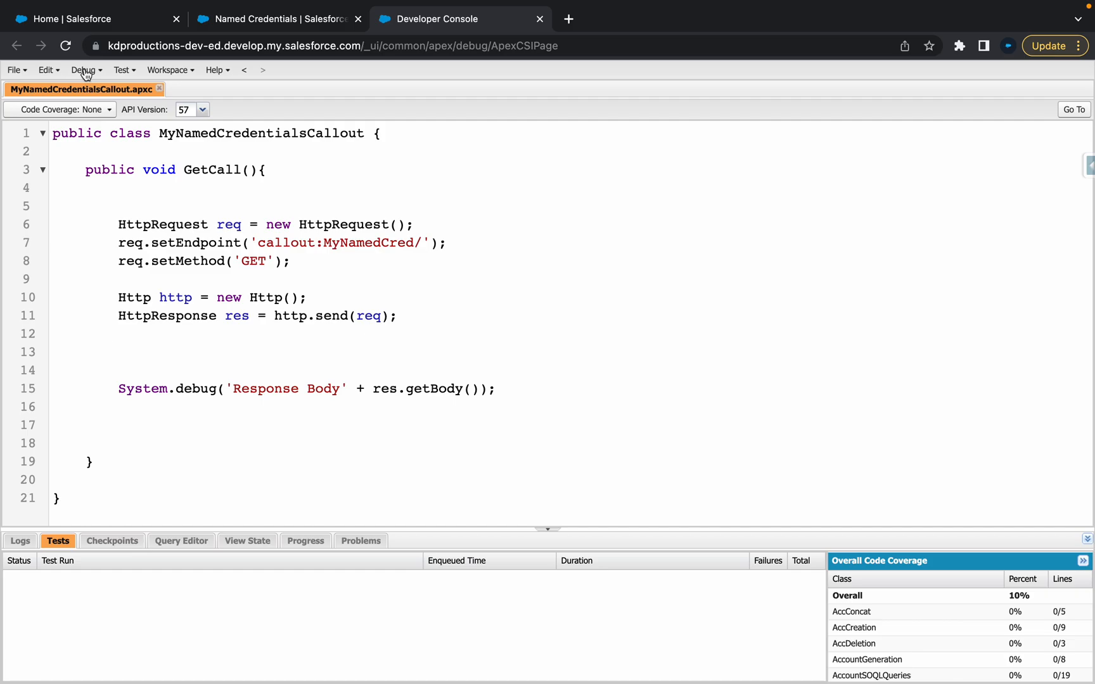
In the Execute Anonymous window, declare a MyNamedCredentialsCallout variable assigned a constructor call
{"action": "left_click", "coordinate": [83, 70]}
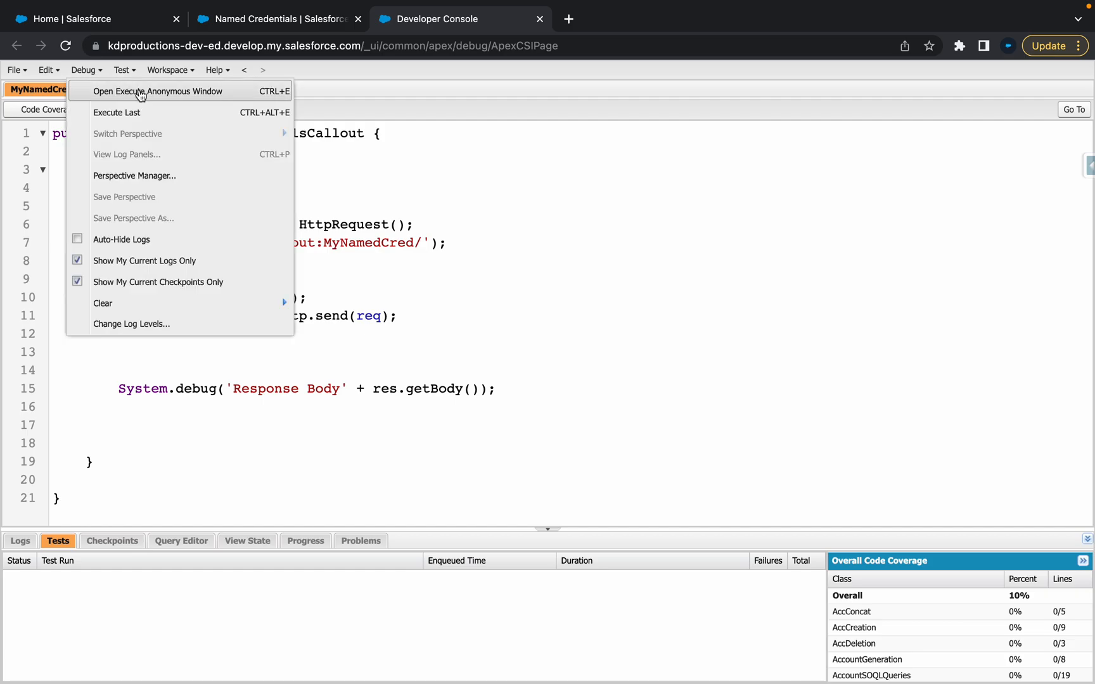
{"action": "left_click", "coordinate": [157, 91]}
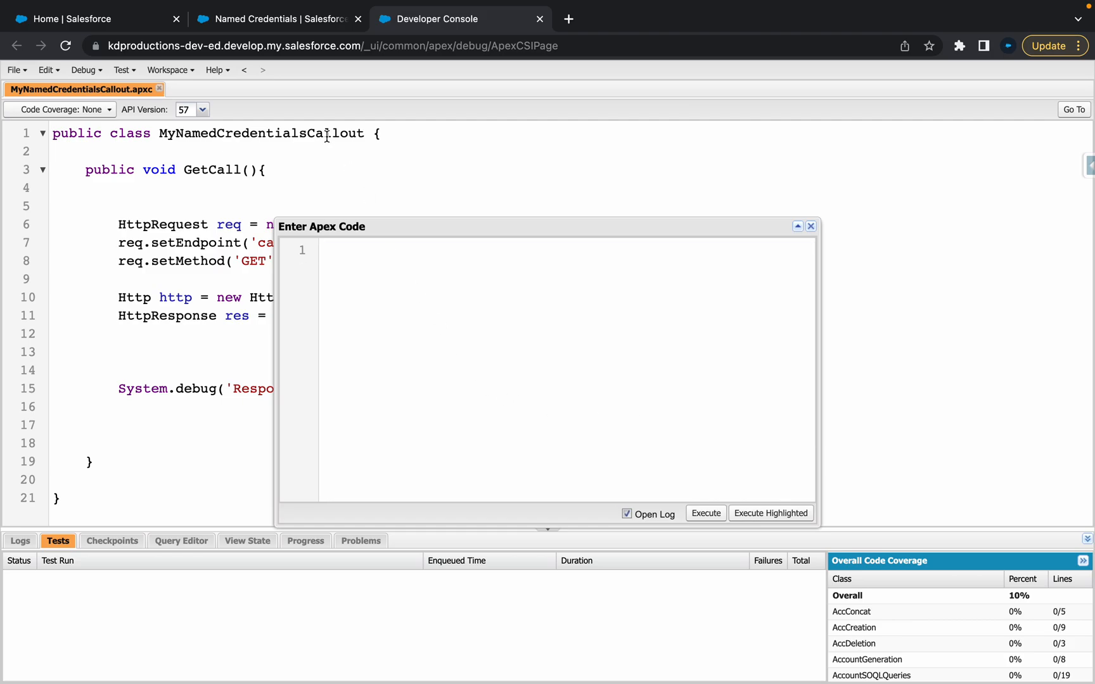
{"action": "double_click", "coordinate": [261, 133]}
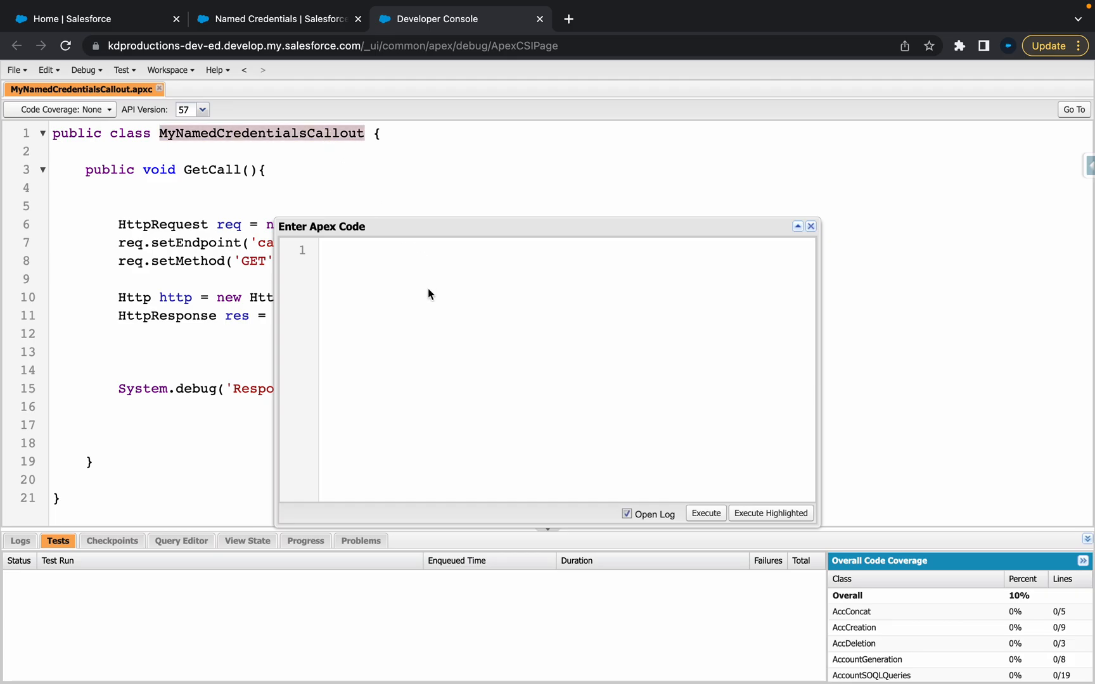
{"action": "type", "text": "MyNamedCredentialsCallout"}
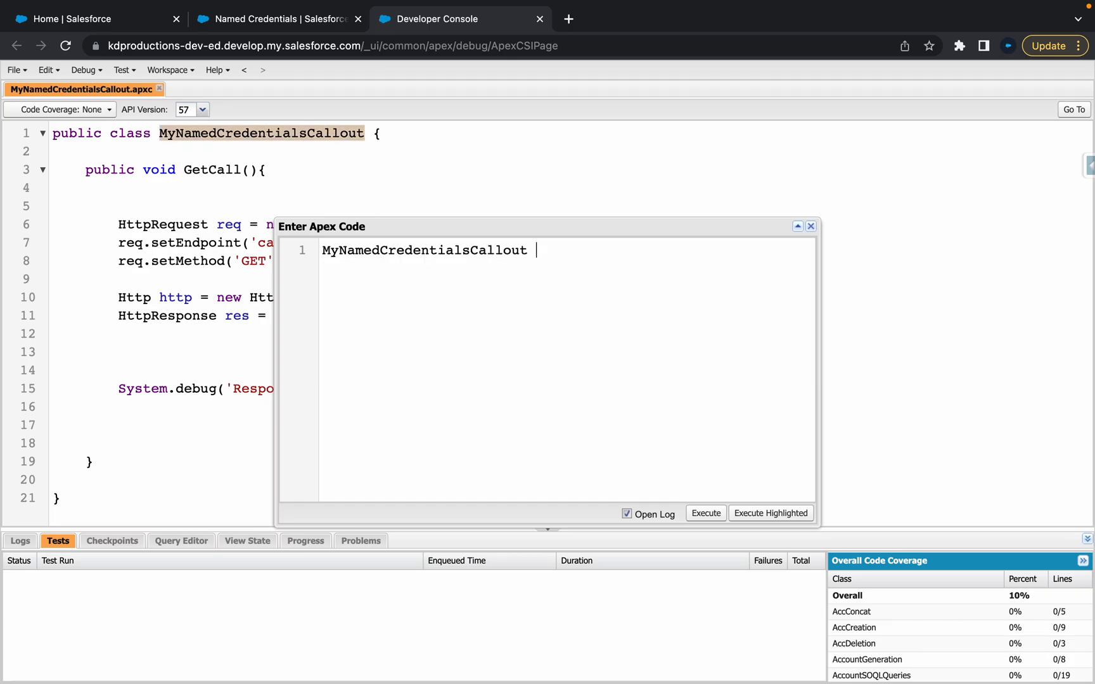
{"action": "type", "text": "mcc"}
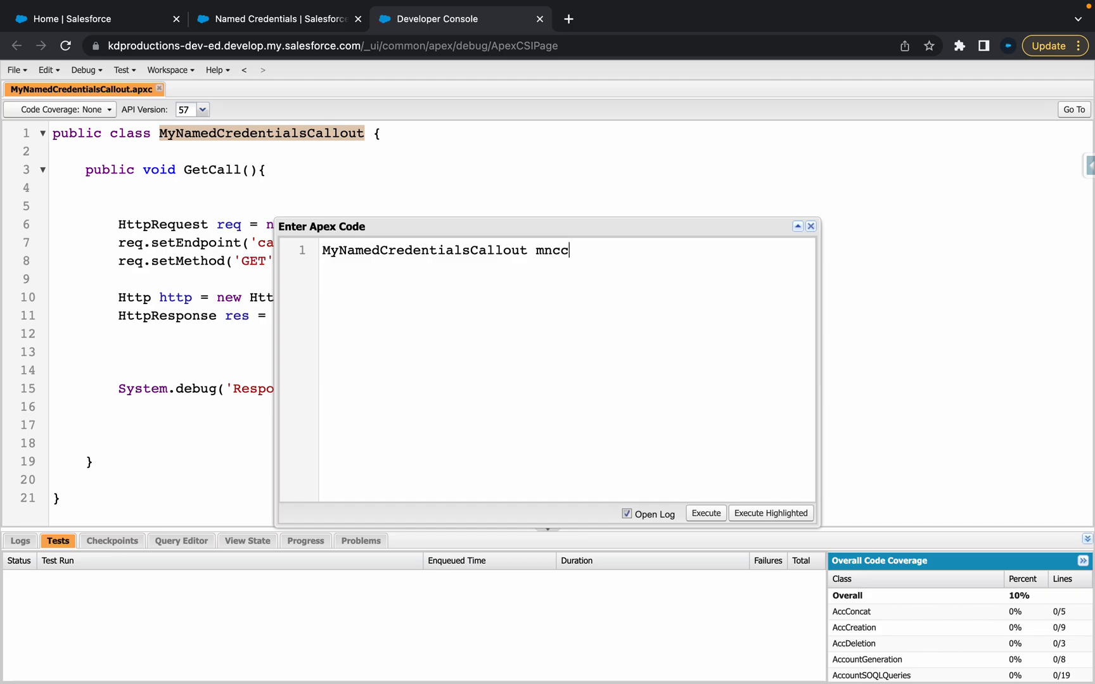
{"action": "type", "text": "="}
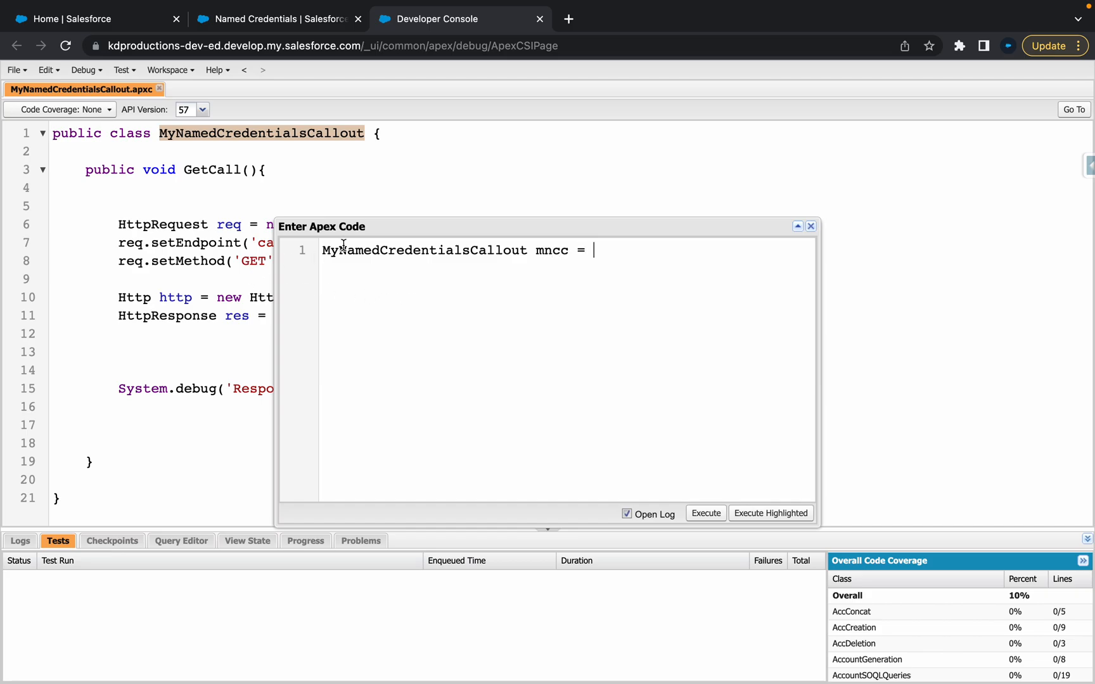
{"action": "type", "text": "MyNamedCredentialsCallout"}
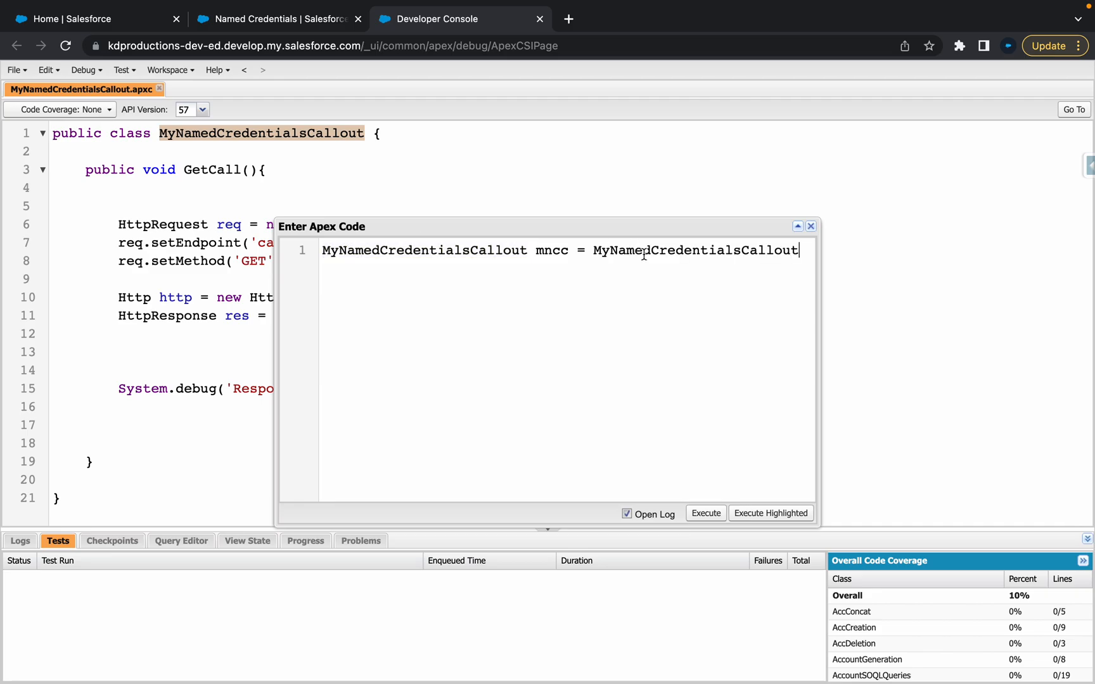
{"action": "type", "text": "()"}
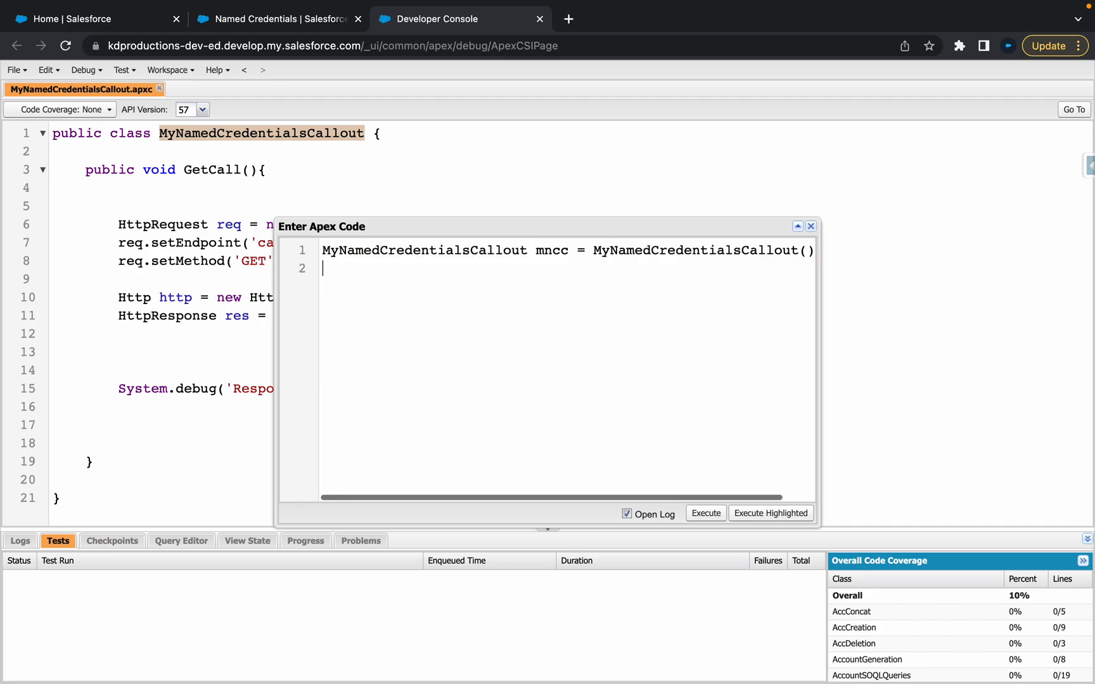
Add the statement mncc.GetCall(); to the anonymous code
{"action": "double_click", "coordinate": [551, 250]}
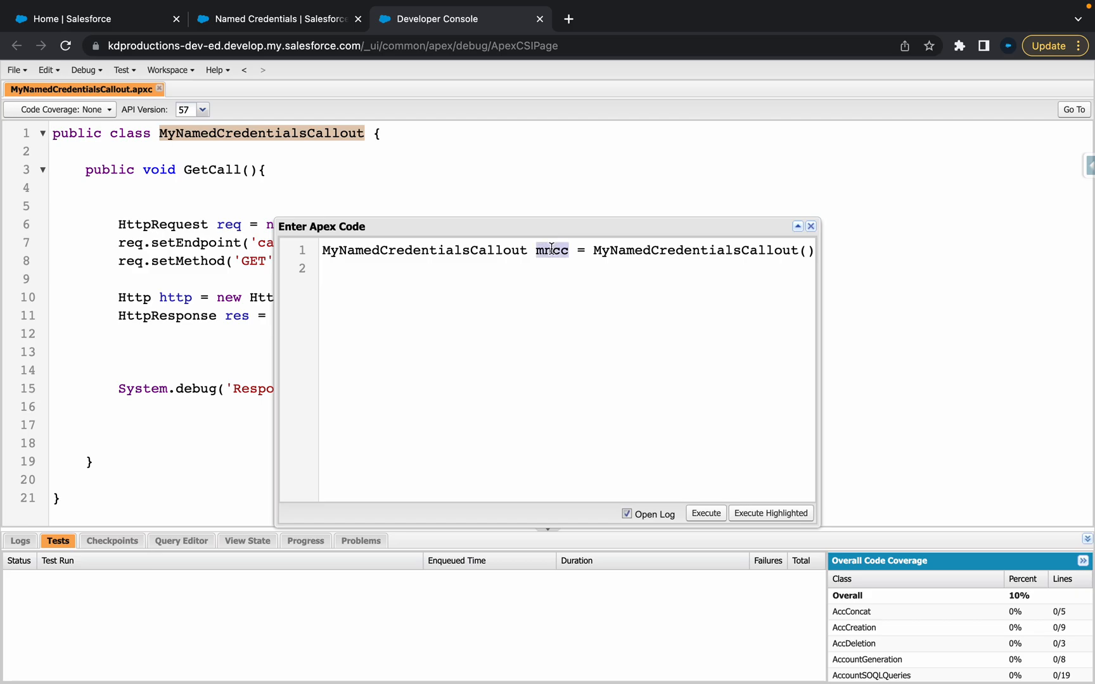
{"action": "type", "text": "mncc"}
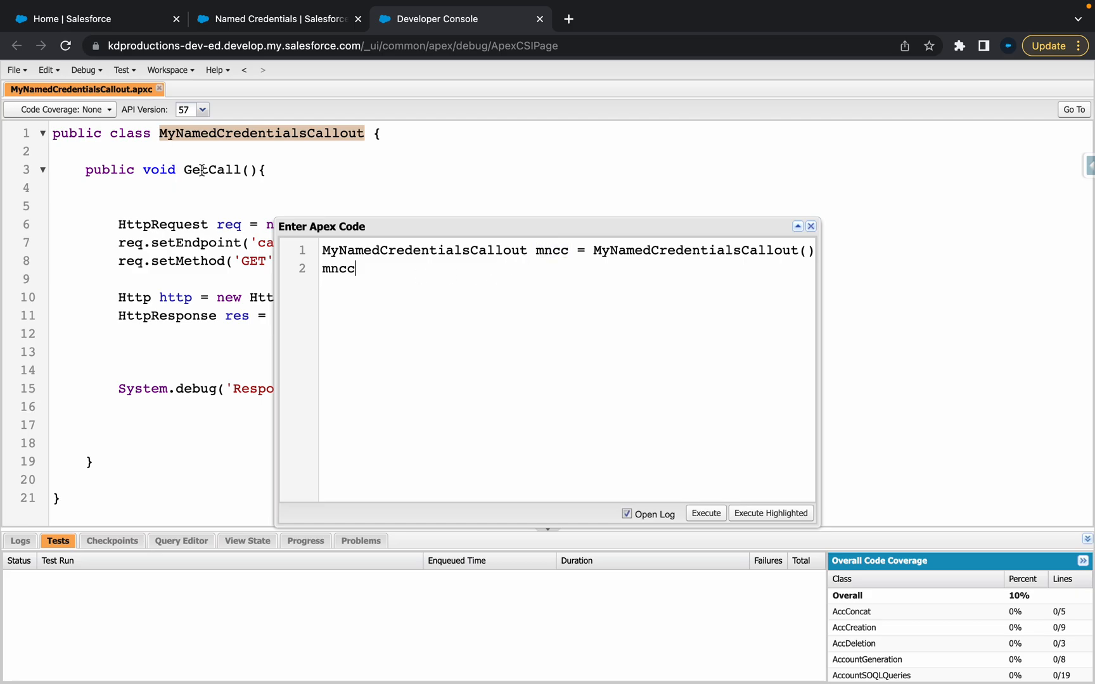
{"action": "type", "text": ".GetCall"}
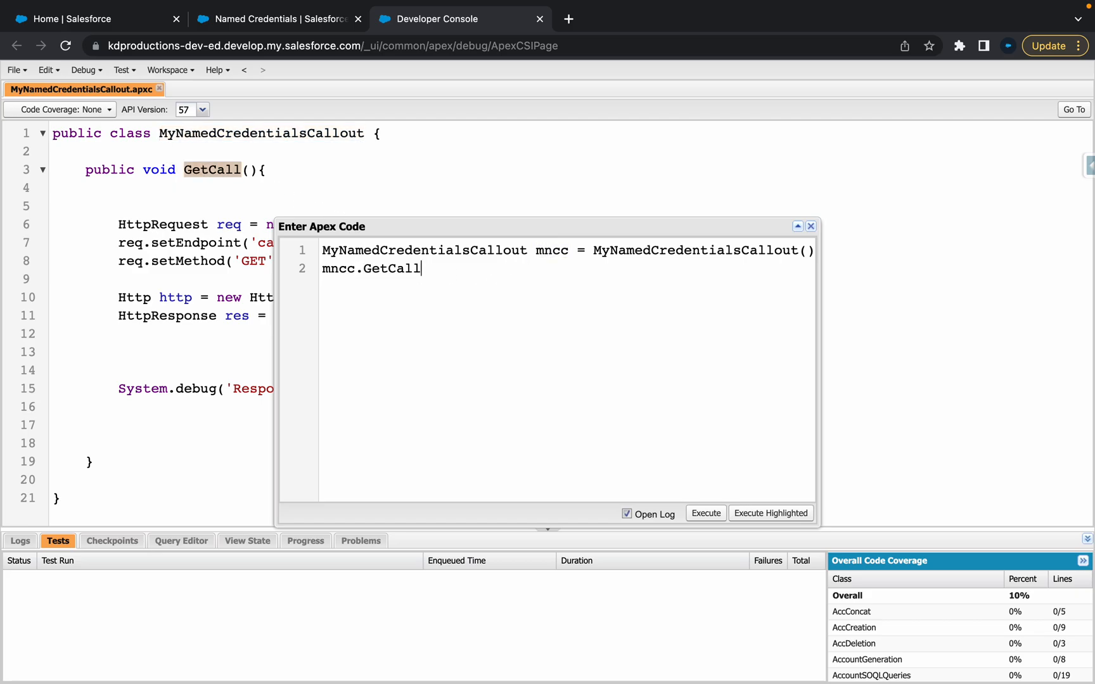
{"action": "type", "text": "()"}
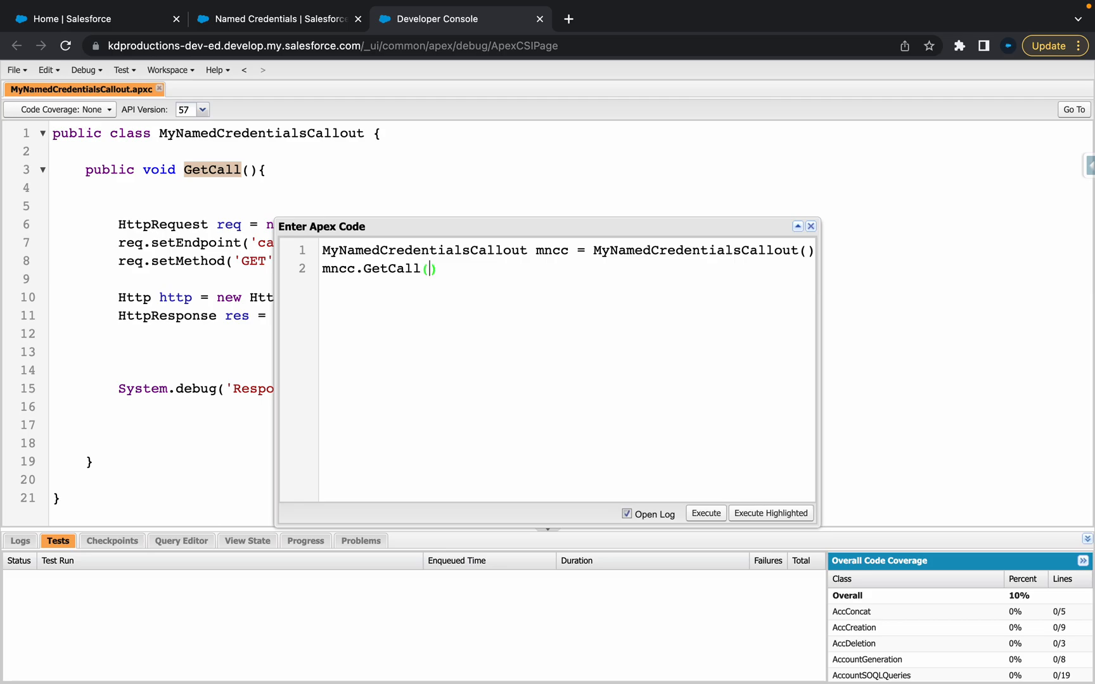
{"action": "type", "text": ";"}
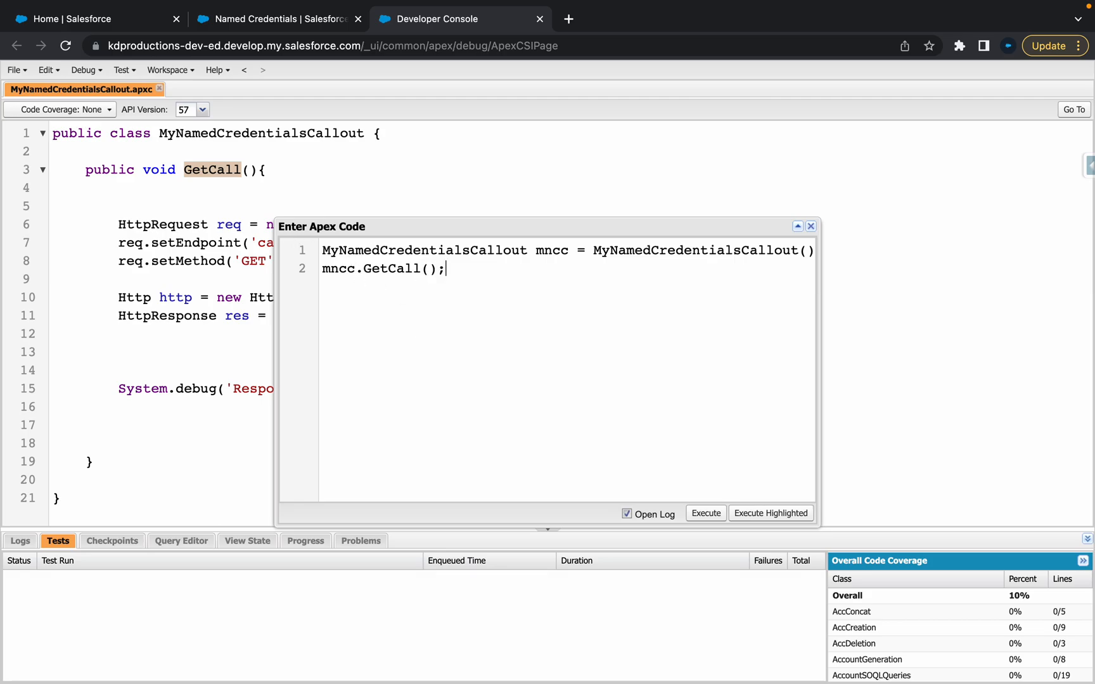
{"action": "mouse_move", "coordinate": [201, 169]}
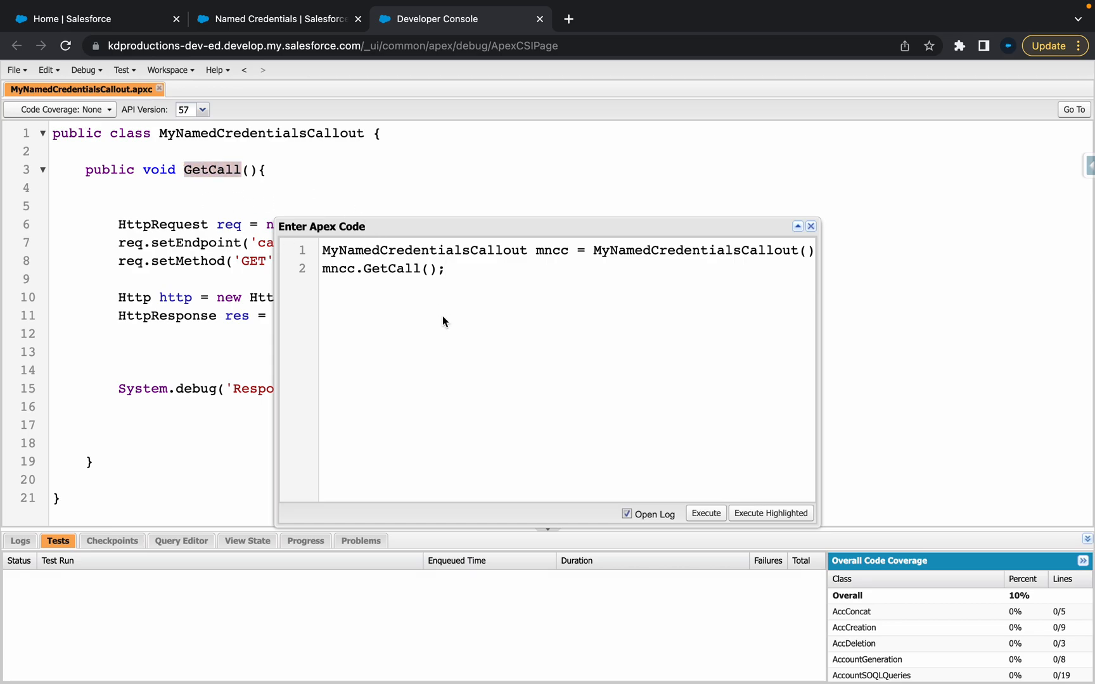
Insert 'new' before the constructor, execute, and highlight MyExternalCred in the error
{"action": "left_click", "coordinate": [704, 513]}
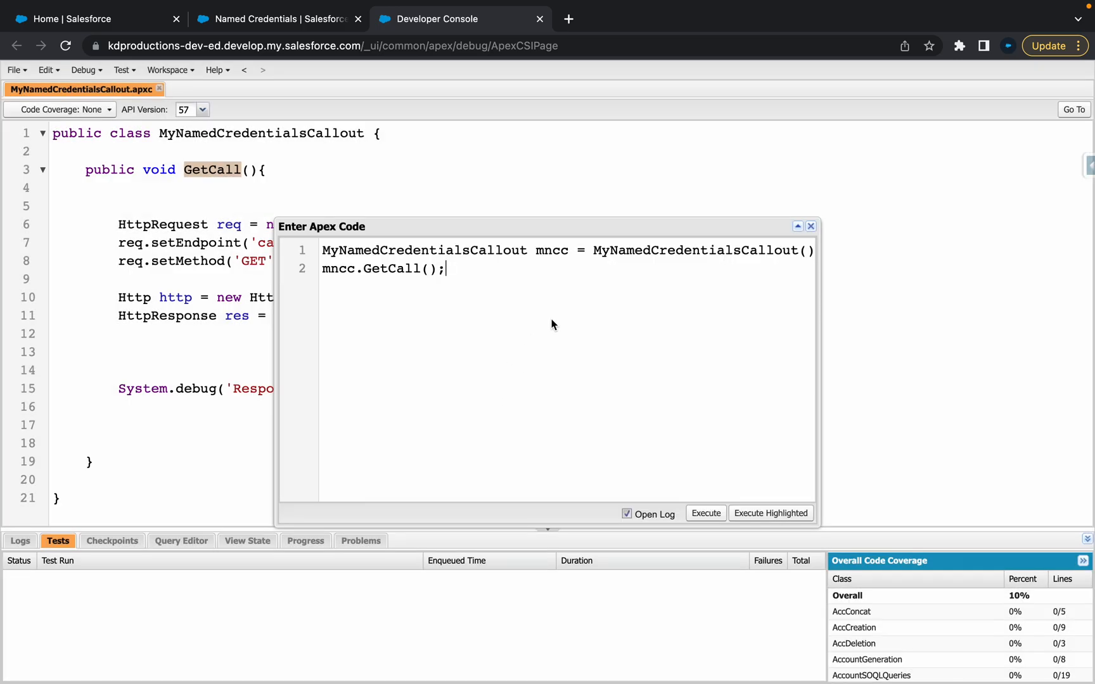
{"action": "type", "text": "new"}
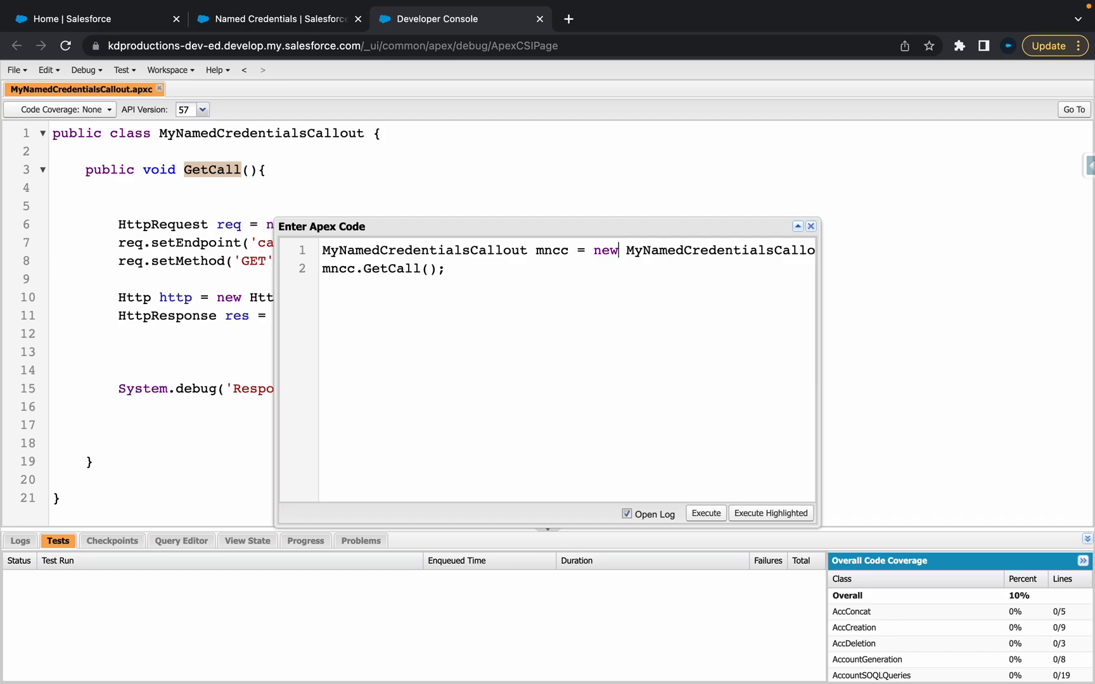
{"action": "left_click", "coordinate": [704, 513]}
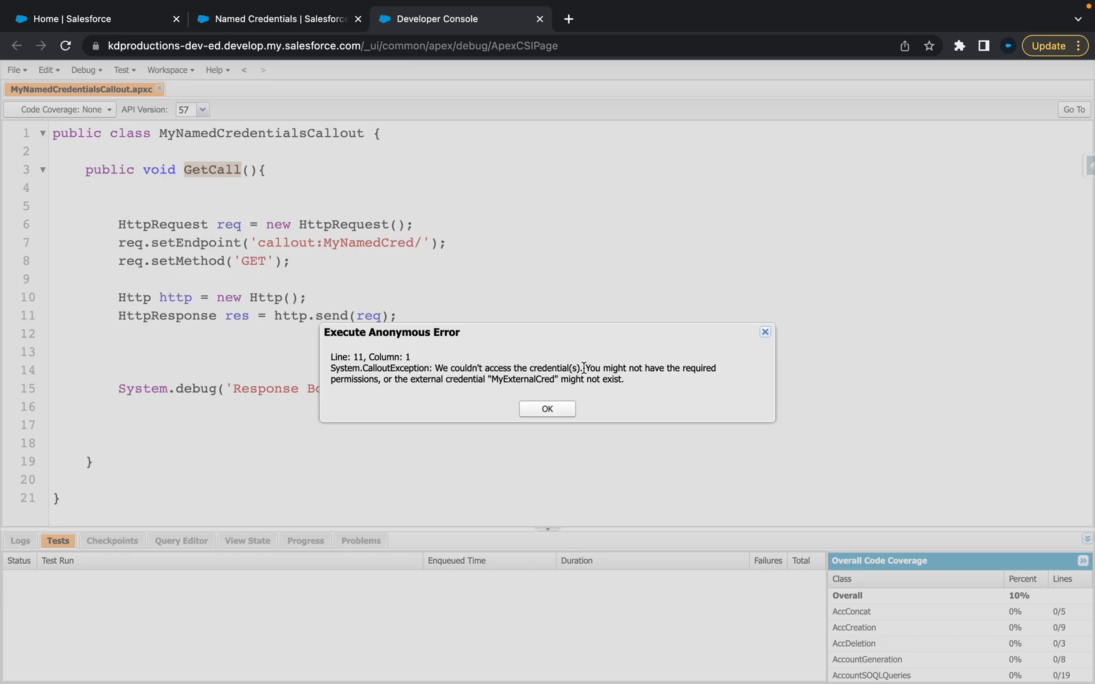
{"action": "left_click_drag", "start_coordinate": [584, 368], "coordinate": [633, 368]}
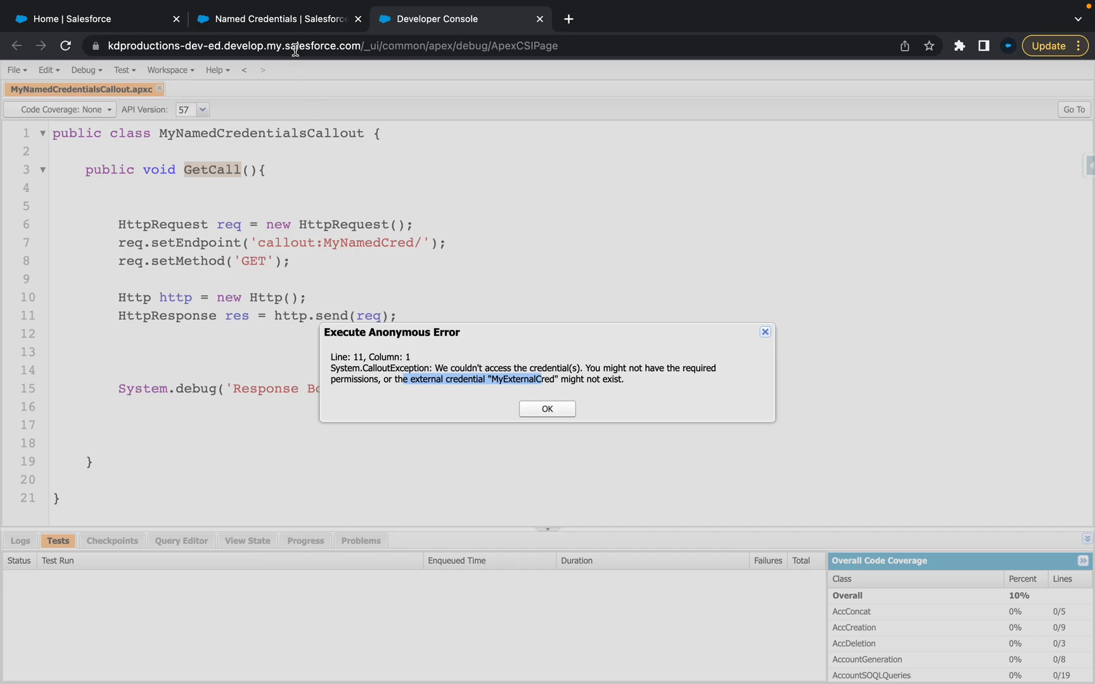
Open MyExternalCred from External Credentials and scroll down to its Permission Set Mappings
{"action": "left_click", "coordinate": [278, 19]}
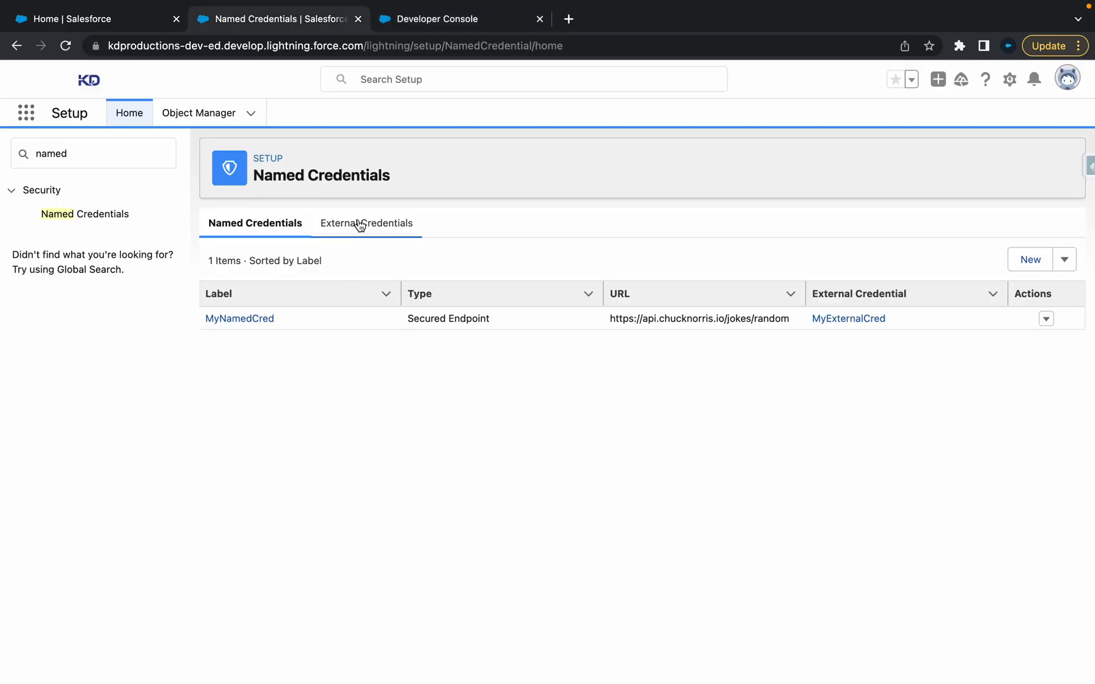
{"action": "left_click", "coordinate": [365, 224]}
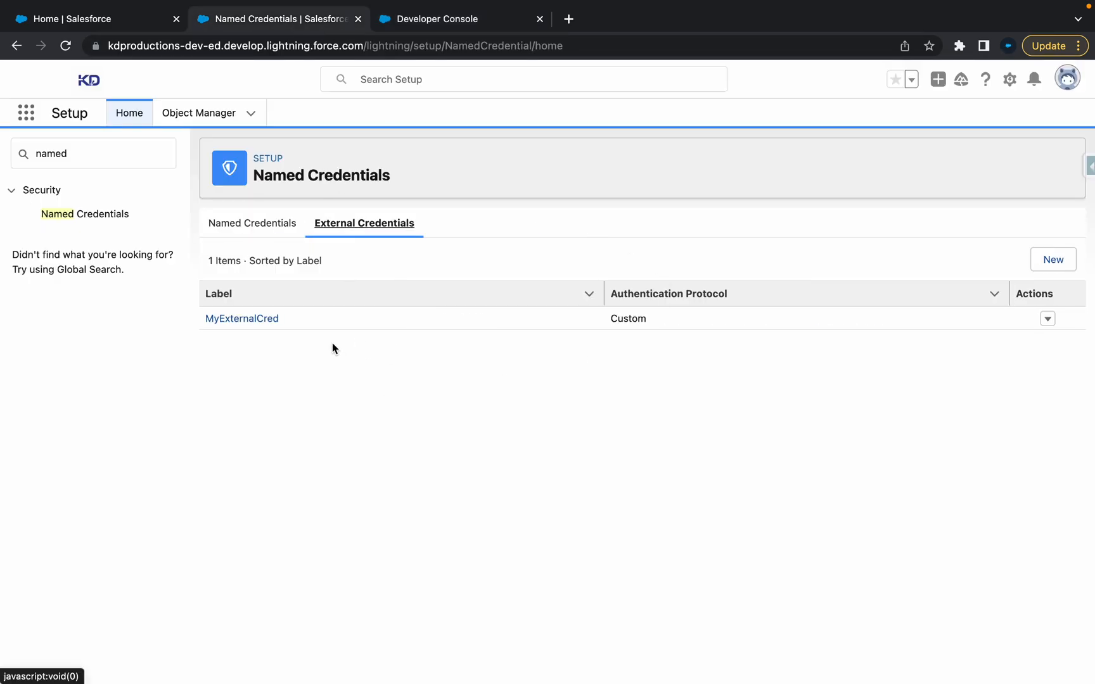
{"action": "left_click", "coordinate": [241, 319]}
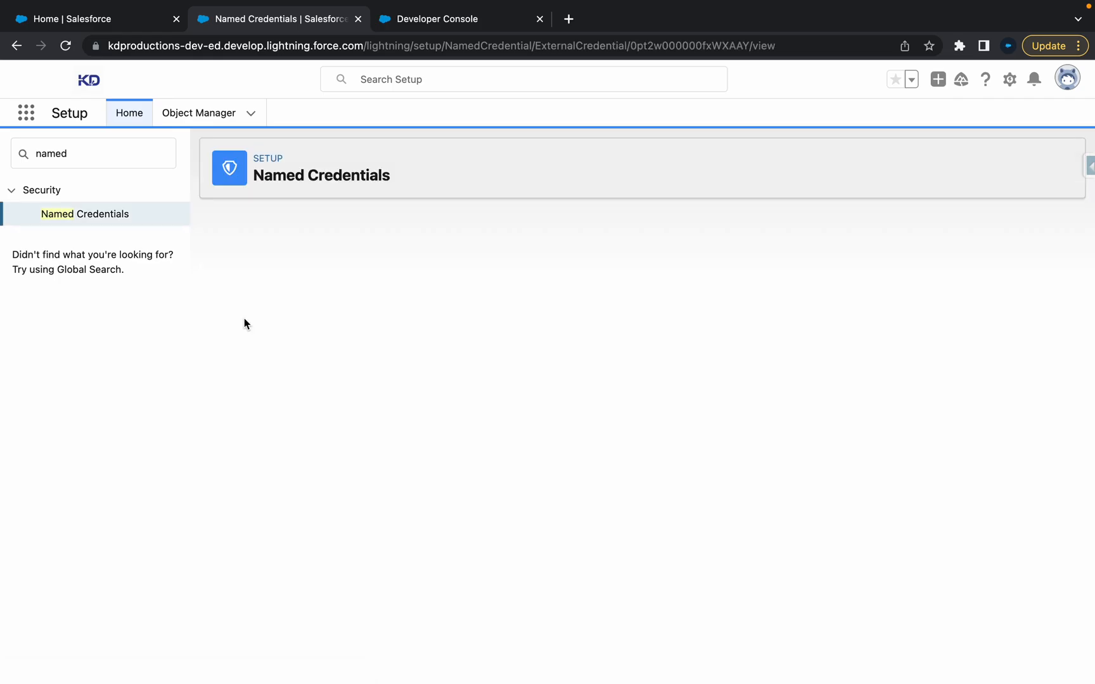
{"action": "scroll", "scroll_direction": "down", "scroll_amount": 3}
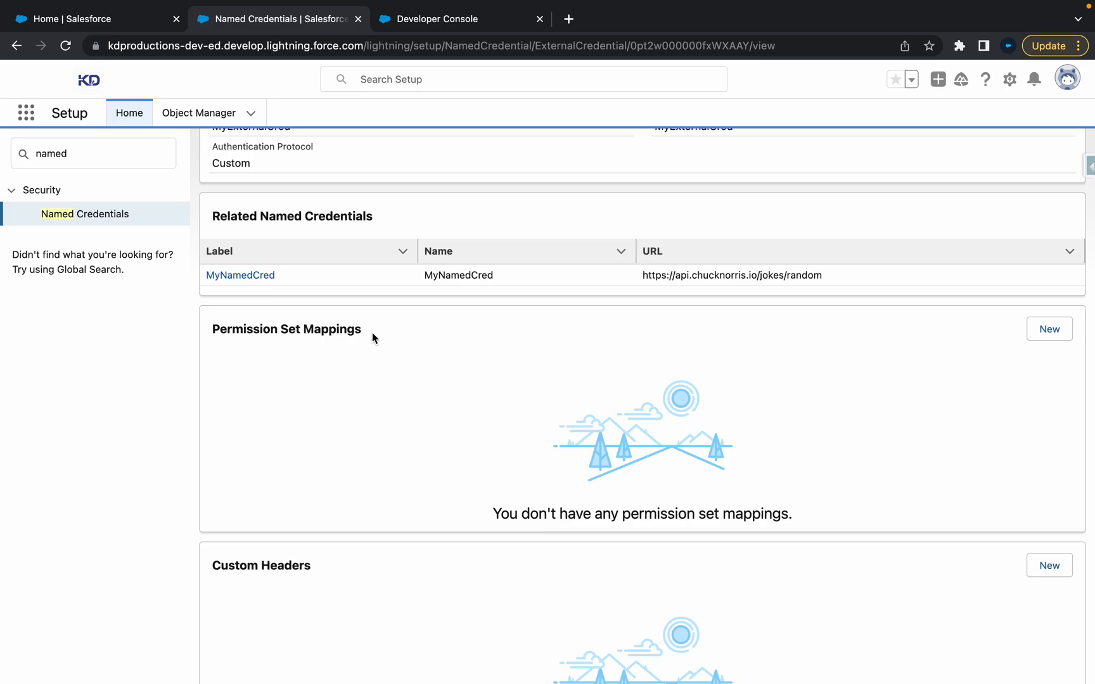
{"action": "mouse_move", "coordinate": [1049, 329]}
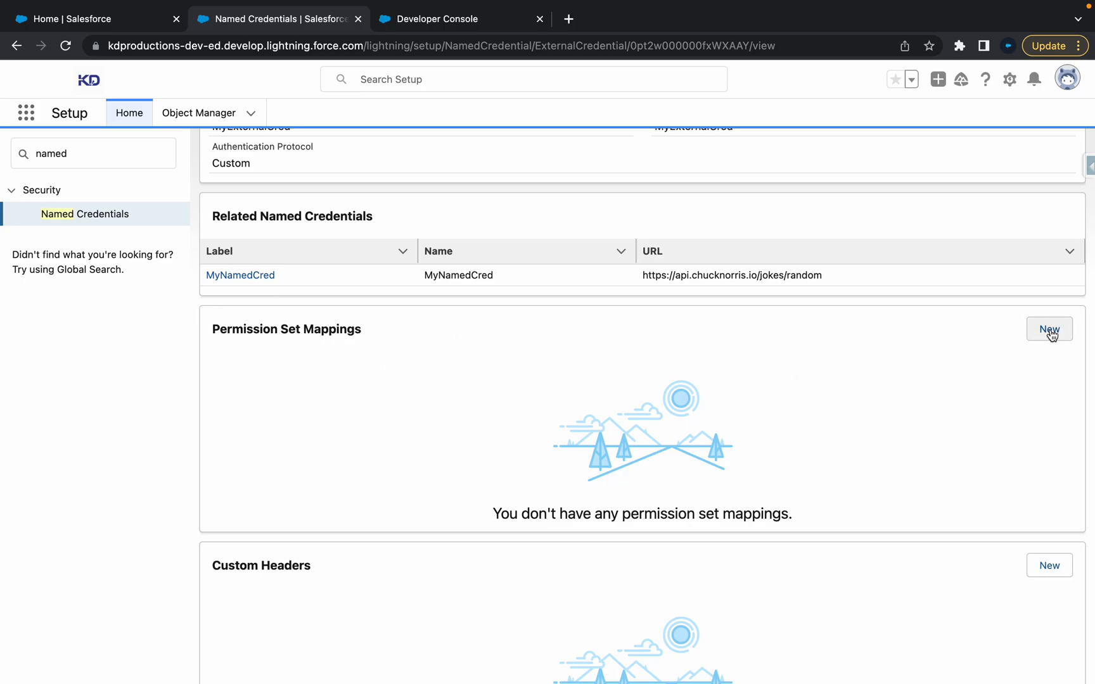
Start a new permission set mapping using the Test permission set as Named Principal
{"action": "left_click", "coordinate": [1048, 328]}
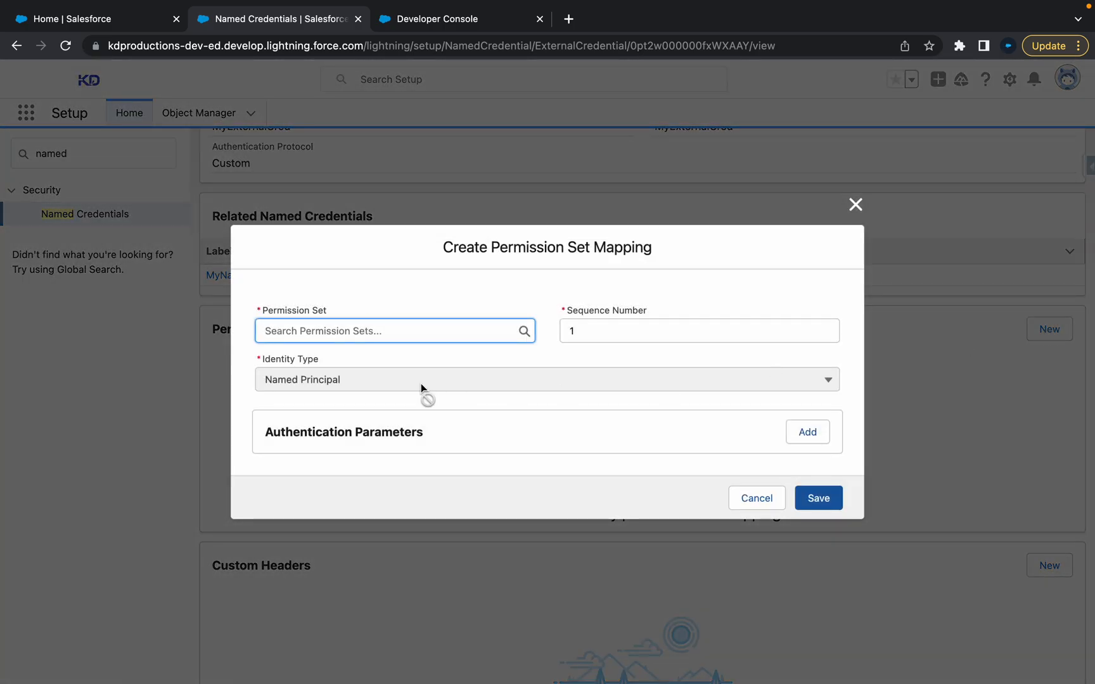
{"action": "left_click", "coordinate": [816, 498]}
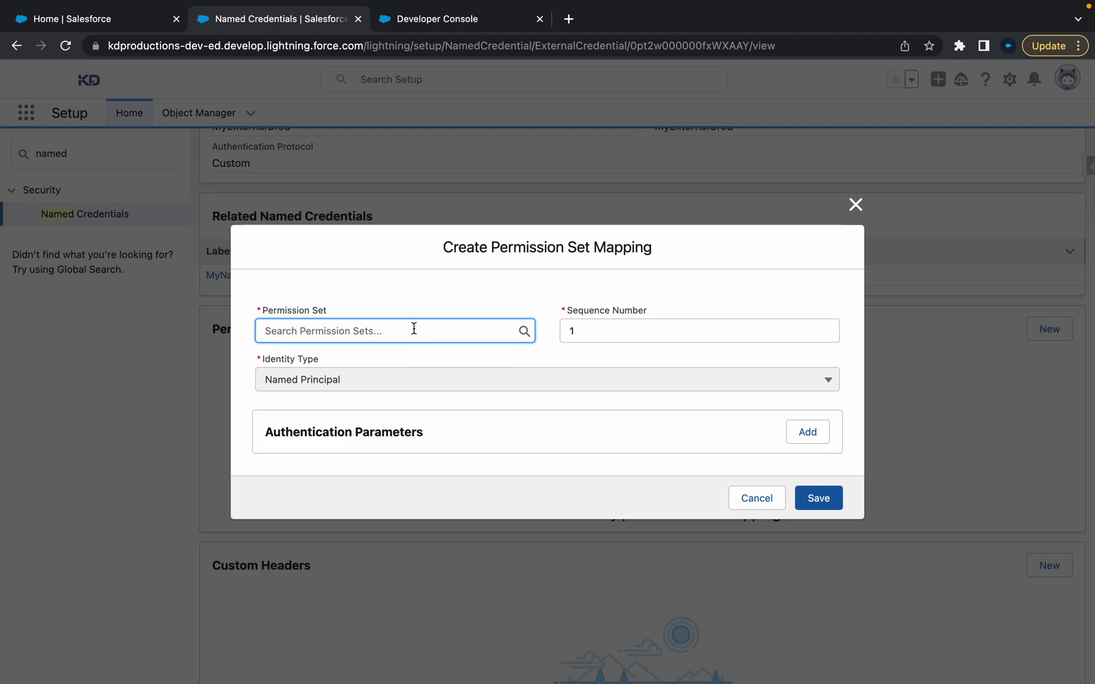
{"action": "left_click", "coordinate": [394, 330]}
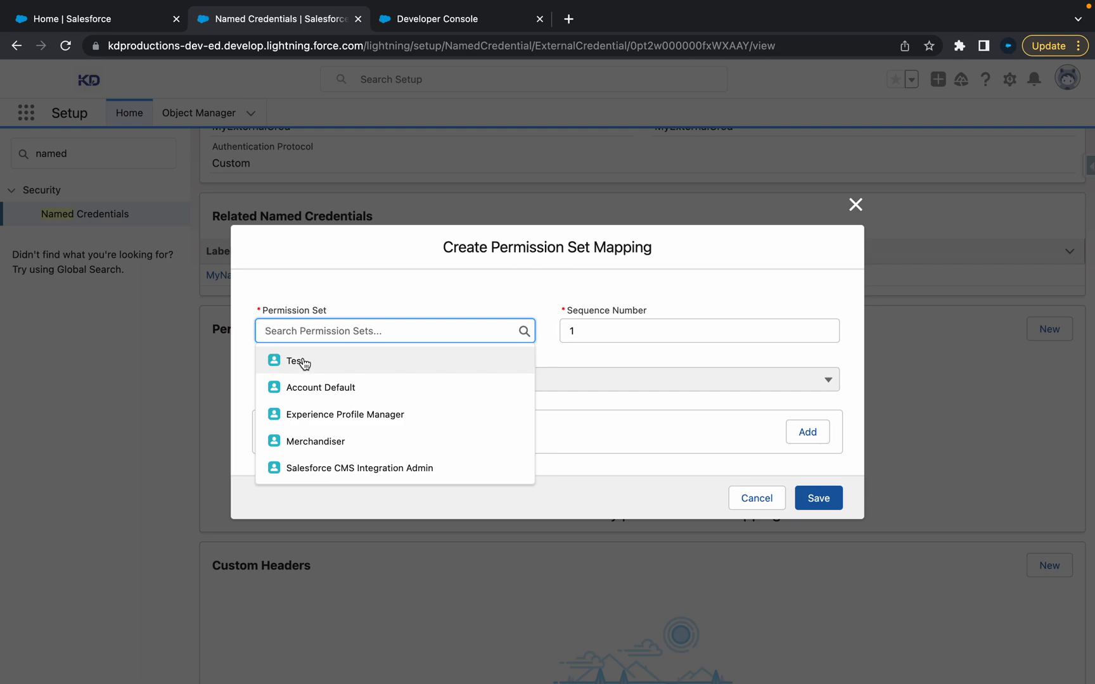
{"action": "left_click", "coordinate": [292, 361]}
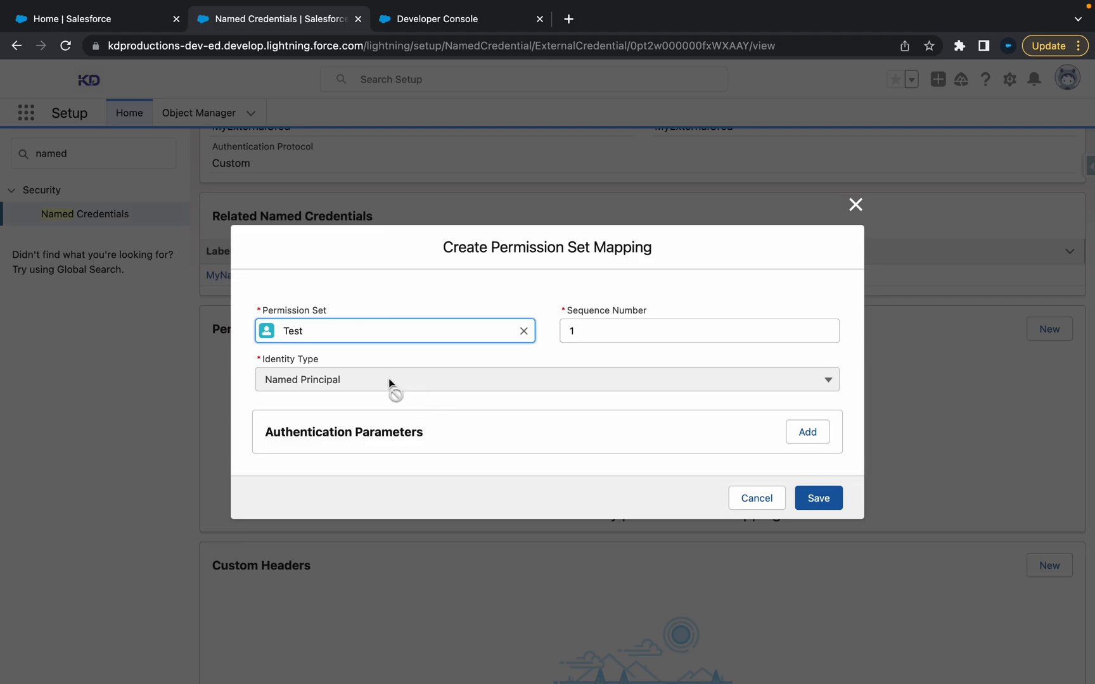
Add authentication parameter TestPermission01 with its value and save the mapping
{"action": "left_click", "coordinate": [806, 431]}
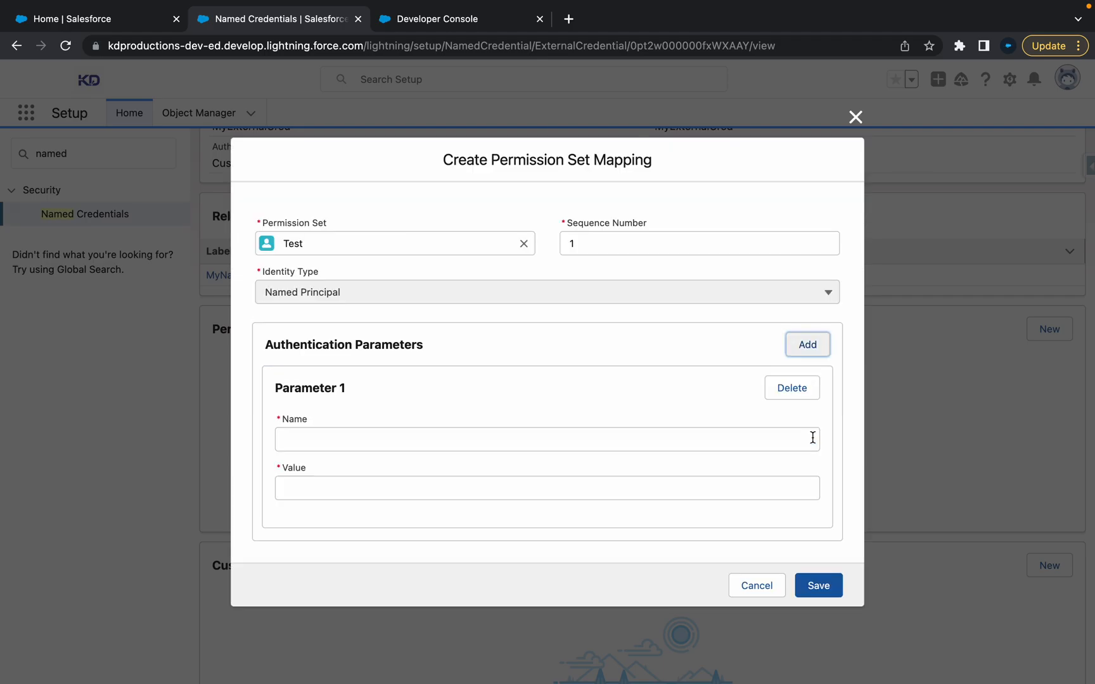
{"action": "left_click", "coordinate": [547, 439]}
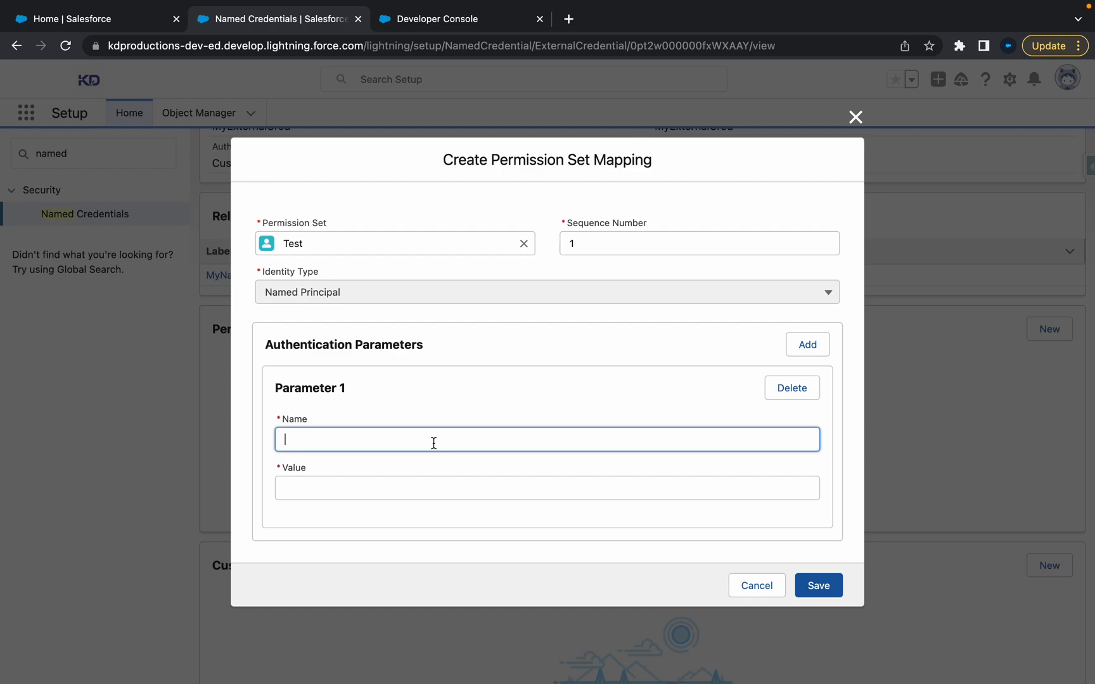
{"action": "mouse_move", "coordinate": [594, 427]}
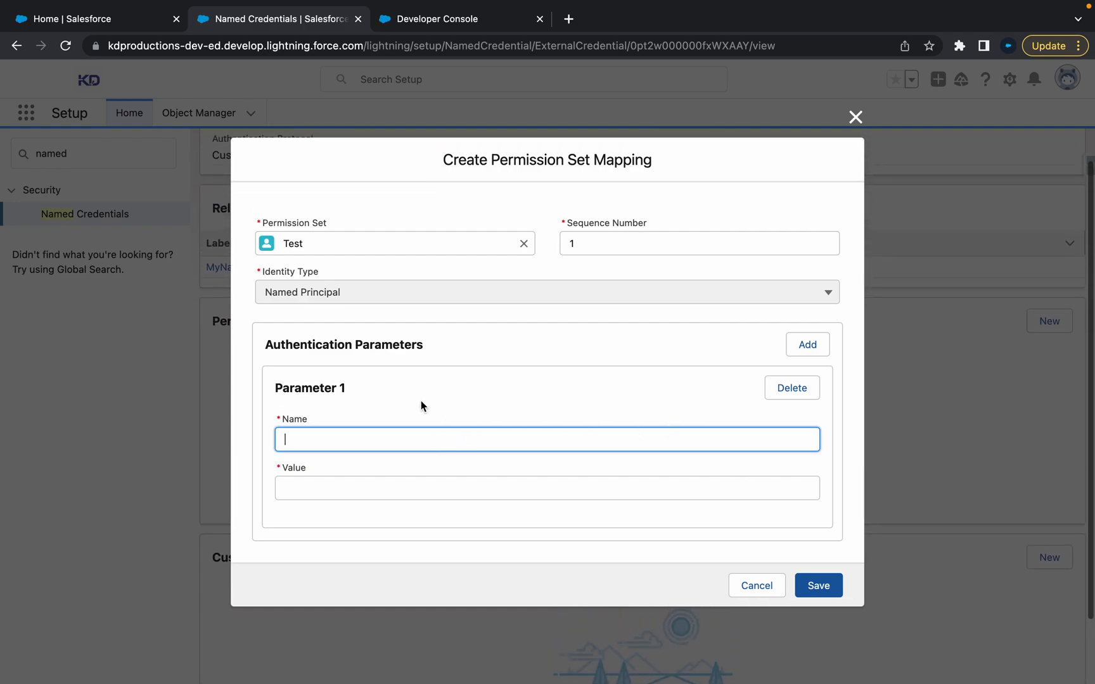
{"action": "type", "text": "TestPermission01"}
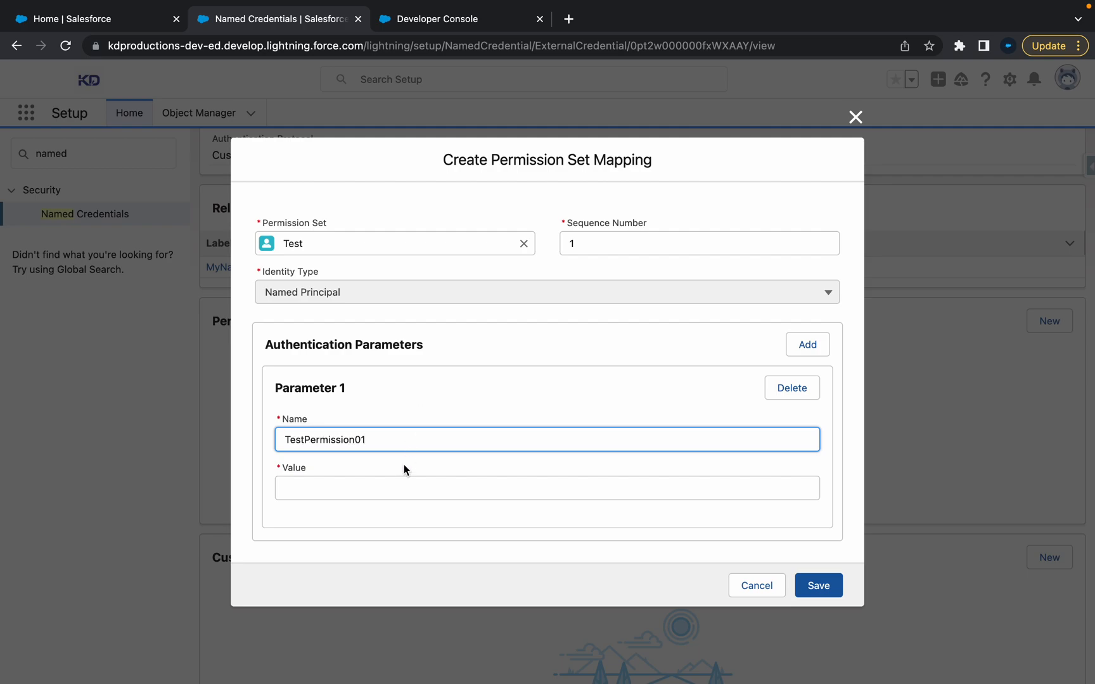
{"action": "left_click", "coordinate": [547, 487]}
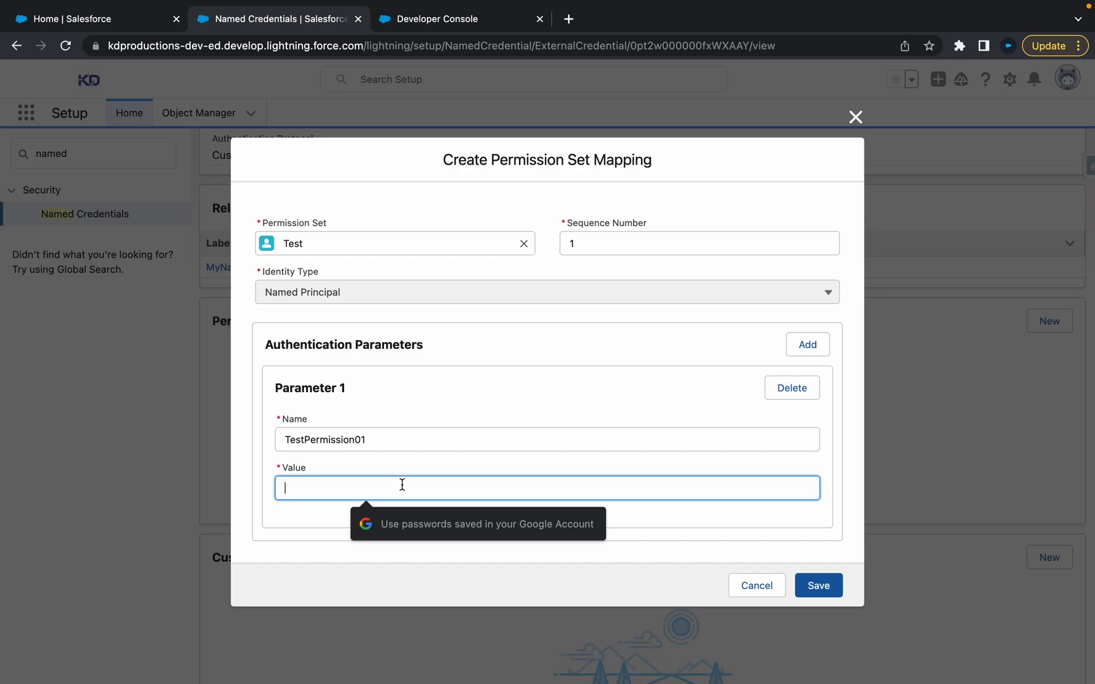
{"action": "type", "text": "•"}
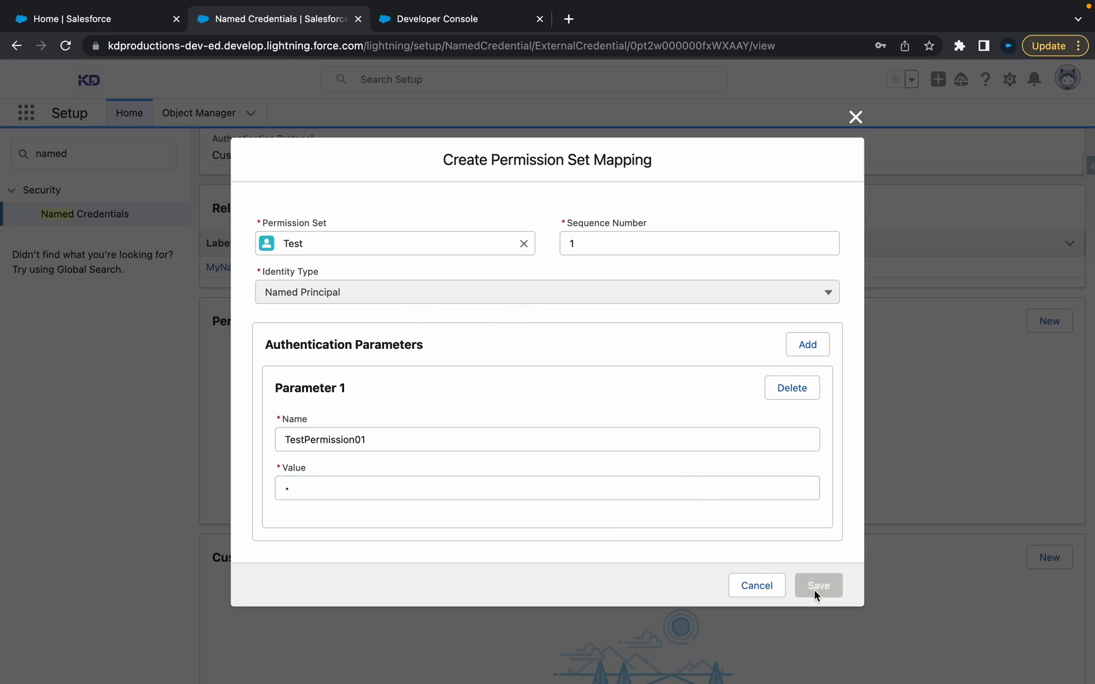
{"action": "left_click", "coordinate": [817, 586]}
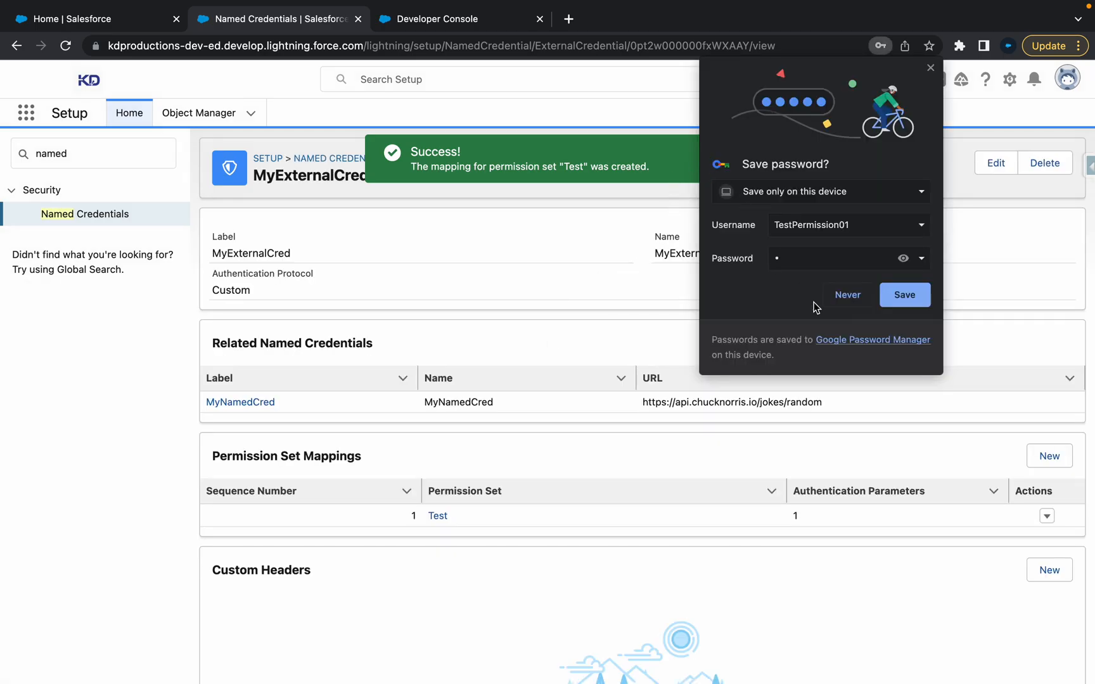
Open the Test mapping's edit form to inspect it, then return to the Developer Console
{"action": "left_click", "coordinate": [930, 68]}
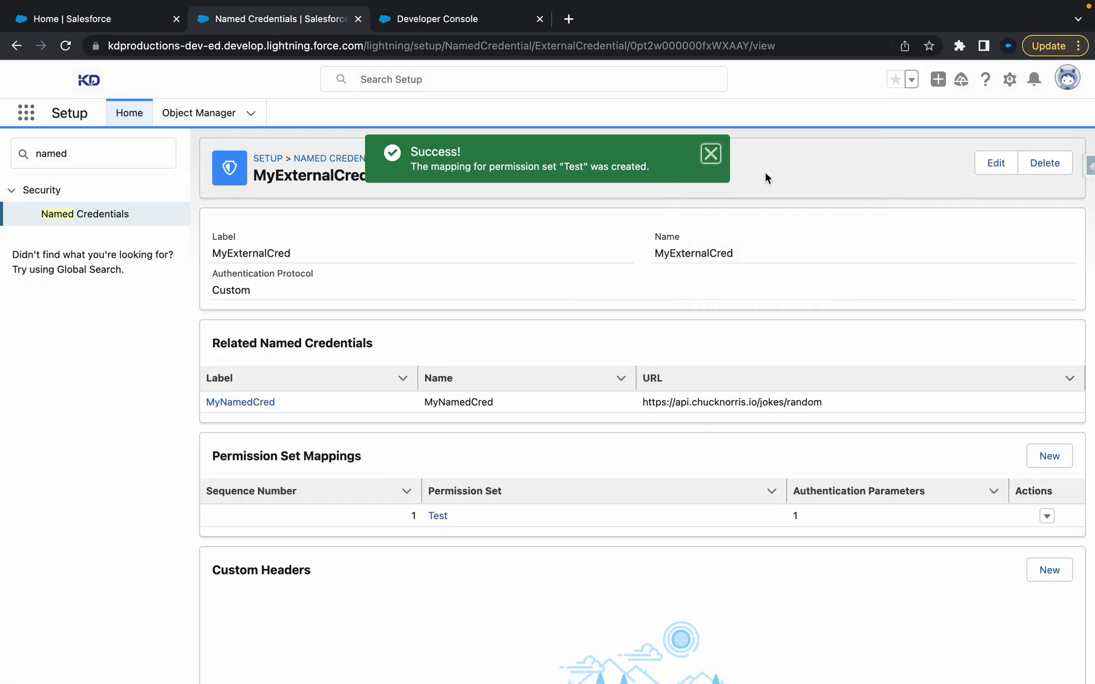
{"action": "scroll", "scroll_direction": "down", "scroll_amount": 3}
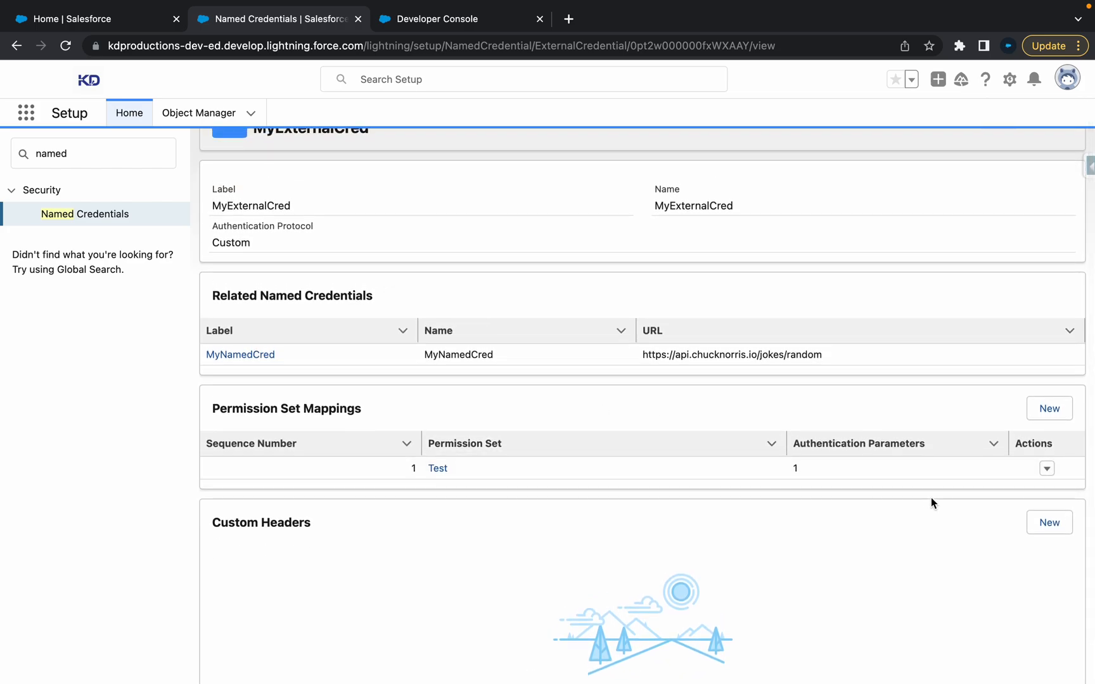
{"action": "left_click", "coordinate": [1047, 469]}
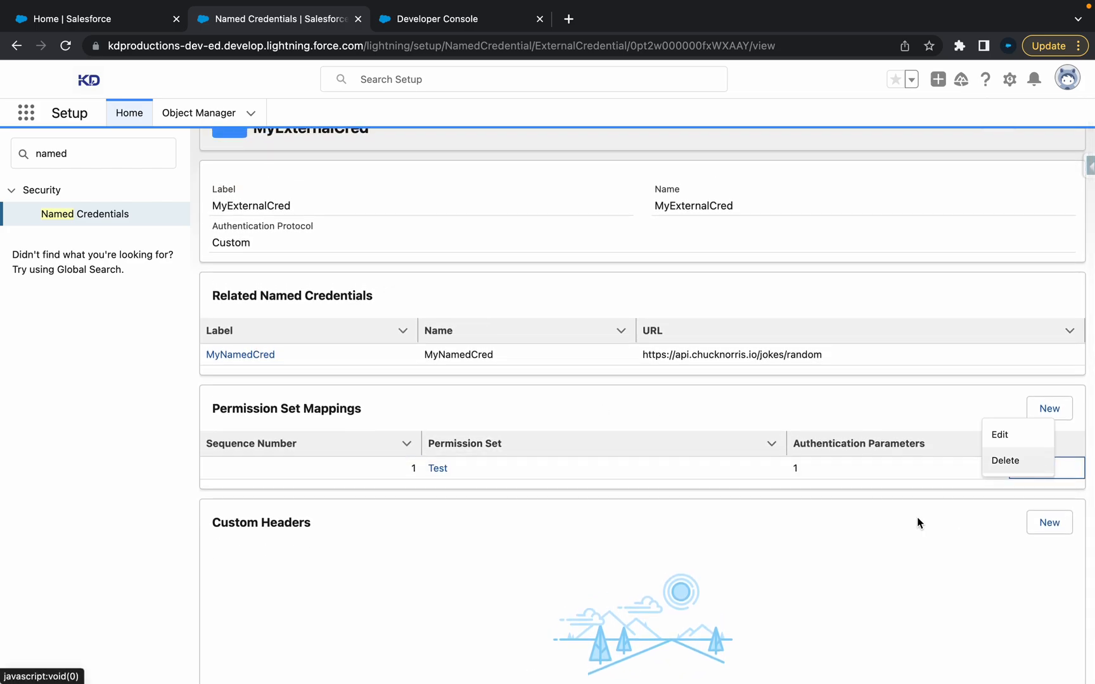
{"action": "left_click", "coordinate": [1047, 468]}
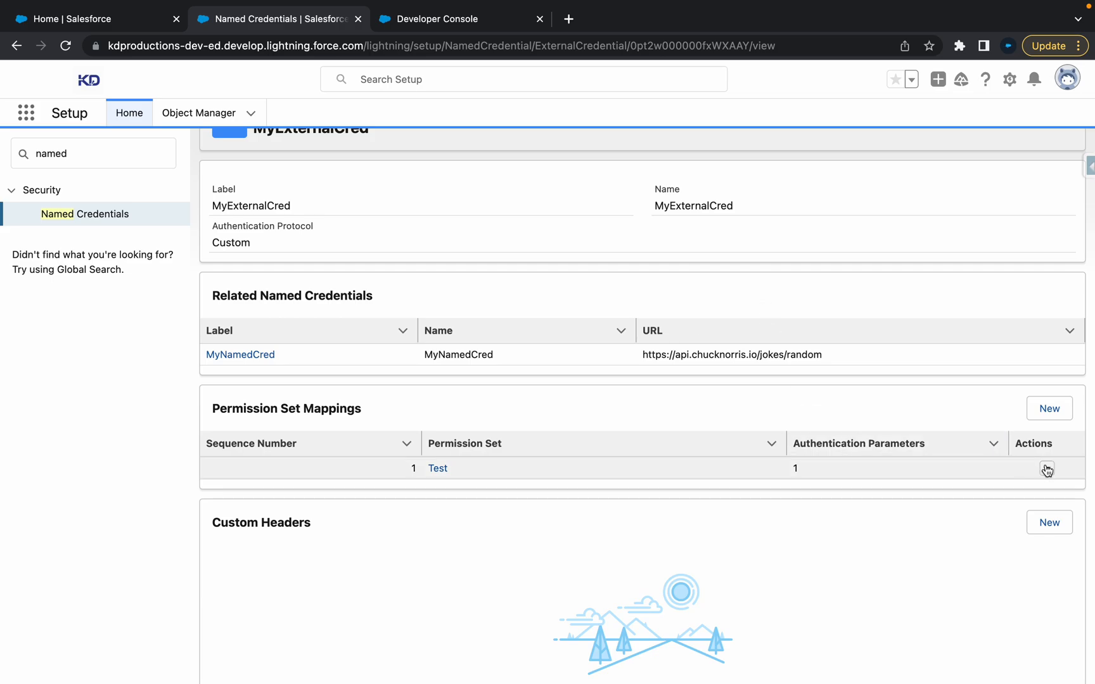
{"action": "left_click", "coordinate": [1046, 468]}
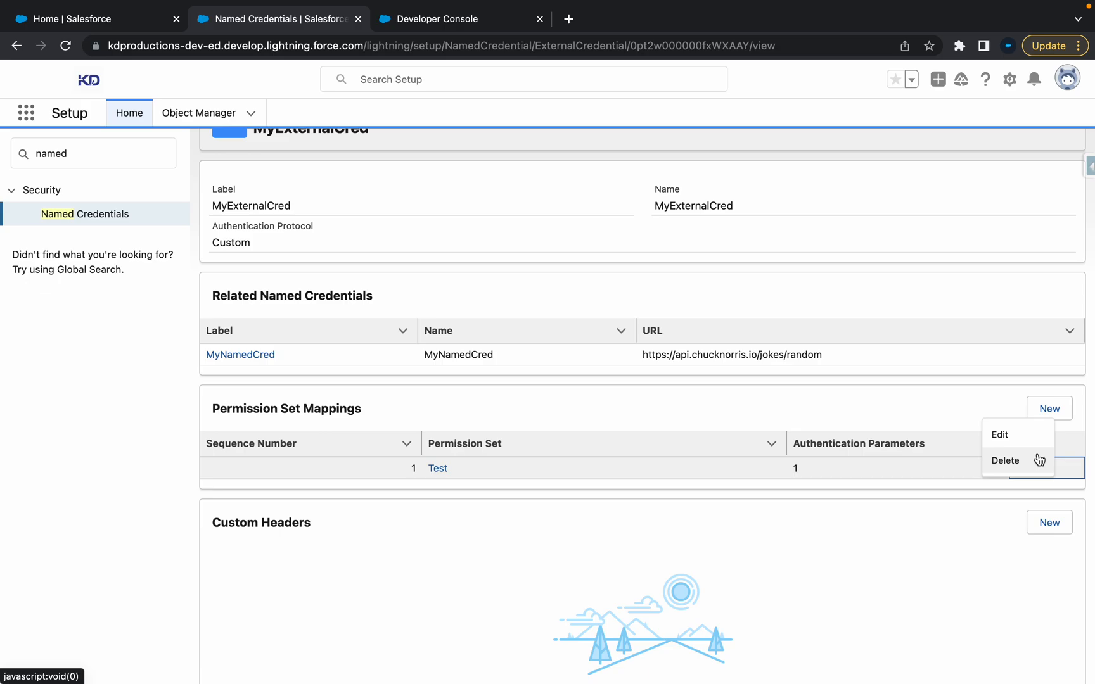
{"action": "left_click", "coordinate": [999, 434]}
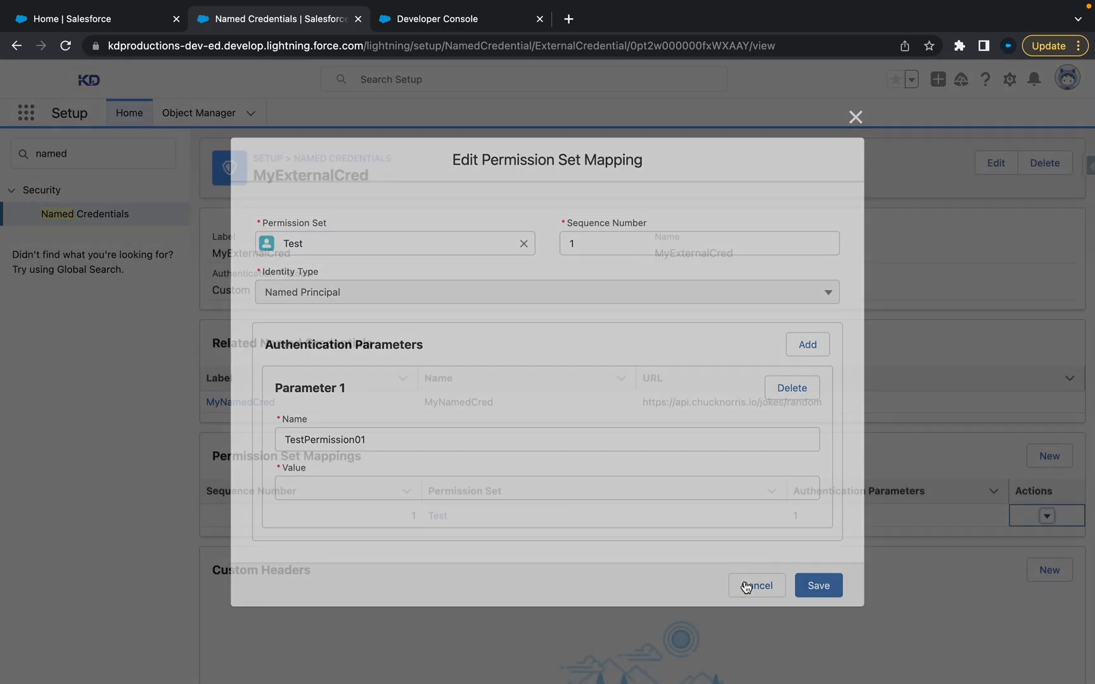
{"action": "left_click", "coordinate": [451, 19]}
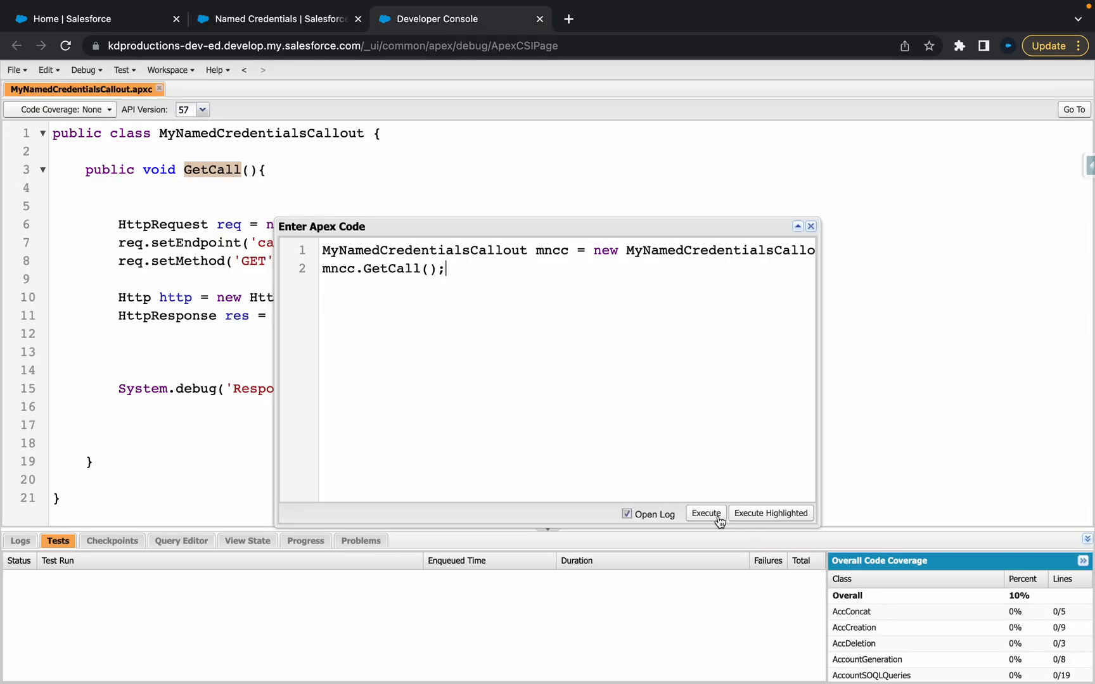
Execute GetCall, highlight the Chuck Norris joke in the log, then reopen MyNamedCredentialsCallout
{"action": "left_click", "coordinate": [705, 513]}
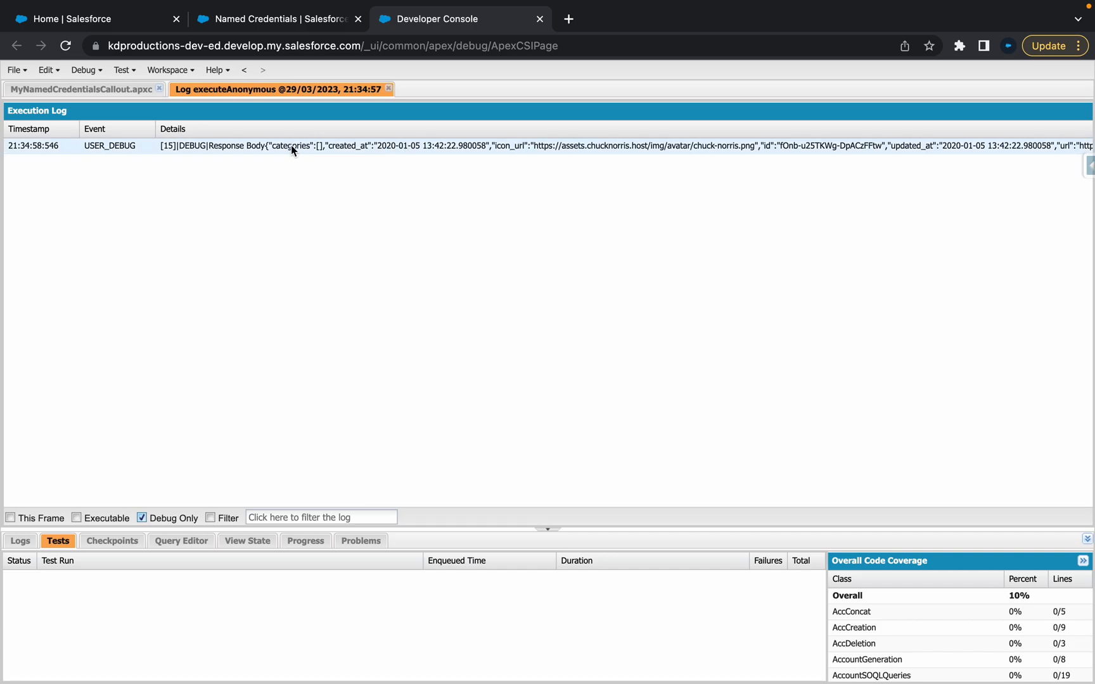
{"action": "mouse_move", "coordinate": [470, 155]}
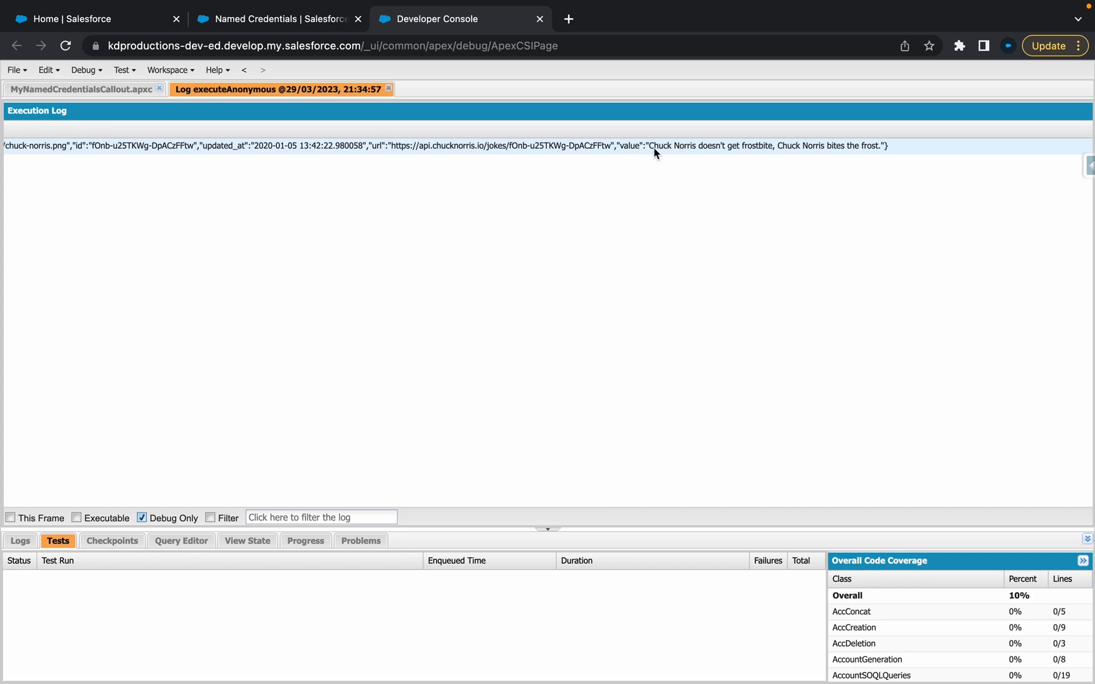
{"action": "mouse_move", "coordinate": [695, 151]}
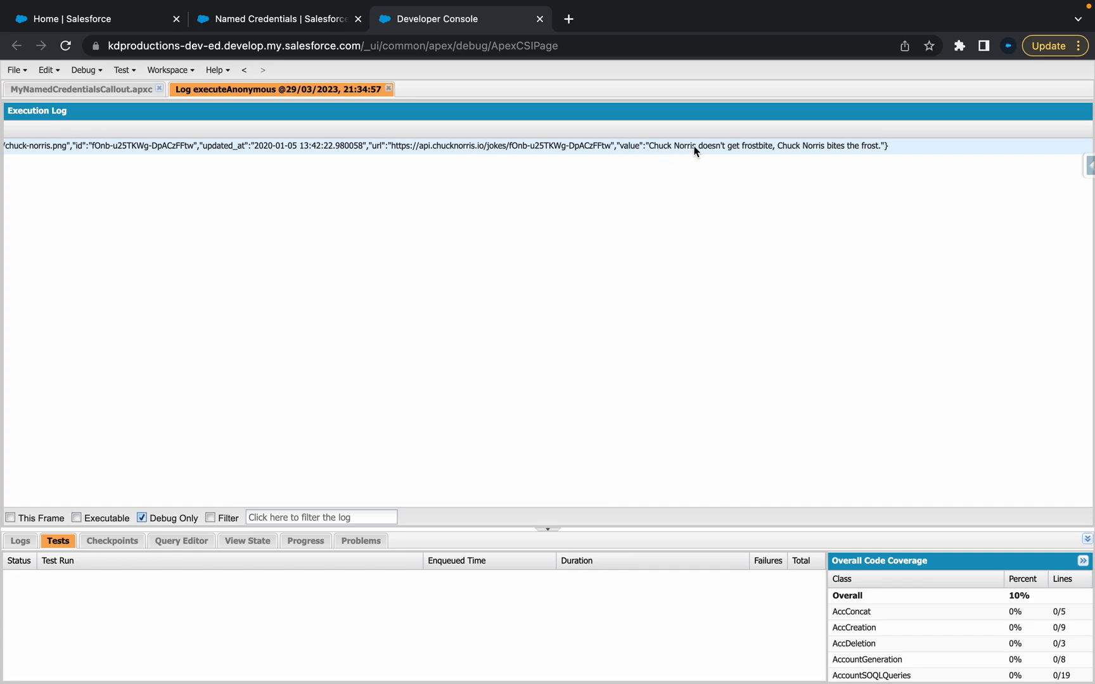
{"action": "mouse_move", "coordinate": [643, 156]}
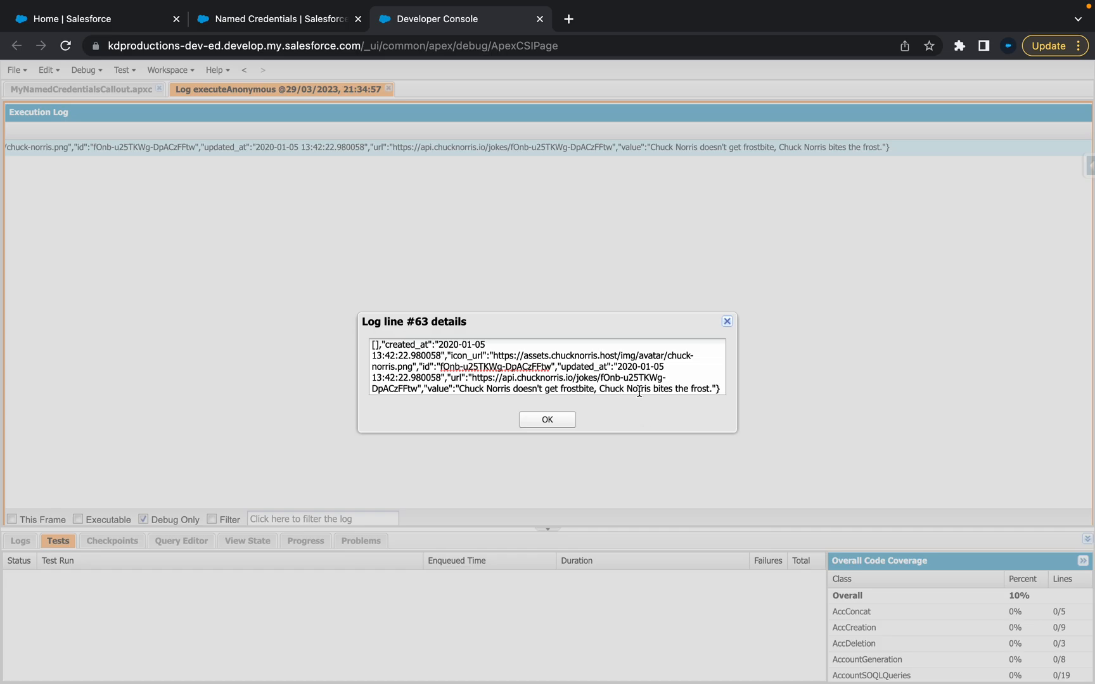
{"action": "left_click_drag", "start_coordinate": [546, 389], "coordinate": [712, 389]}
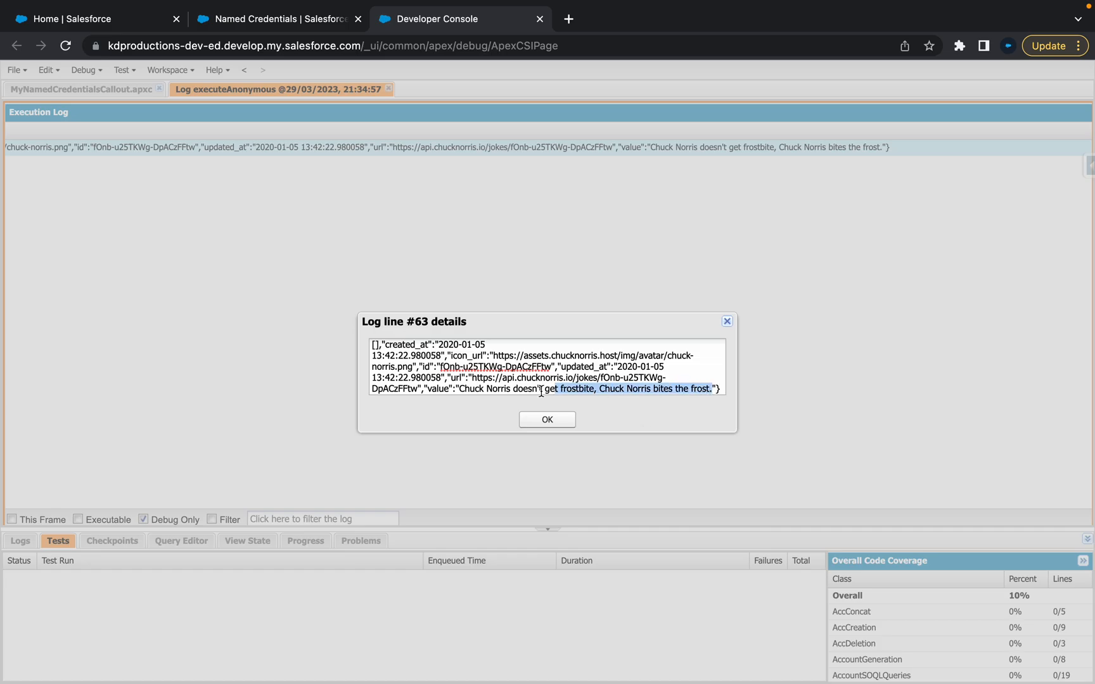
{"action": "left_click", "coordinate": [547, 420]}
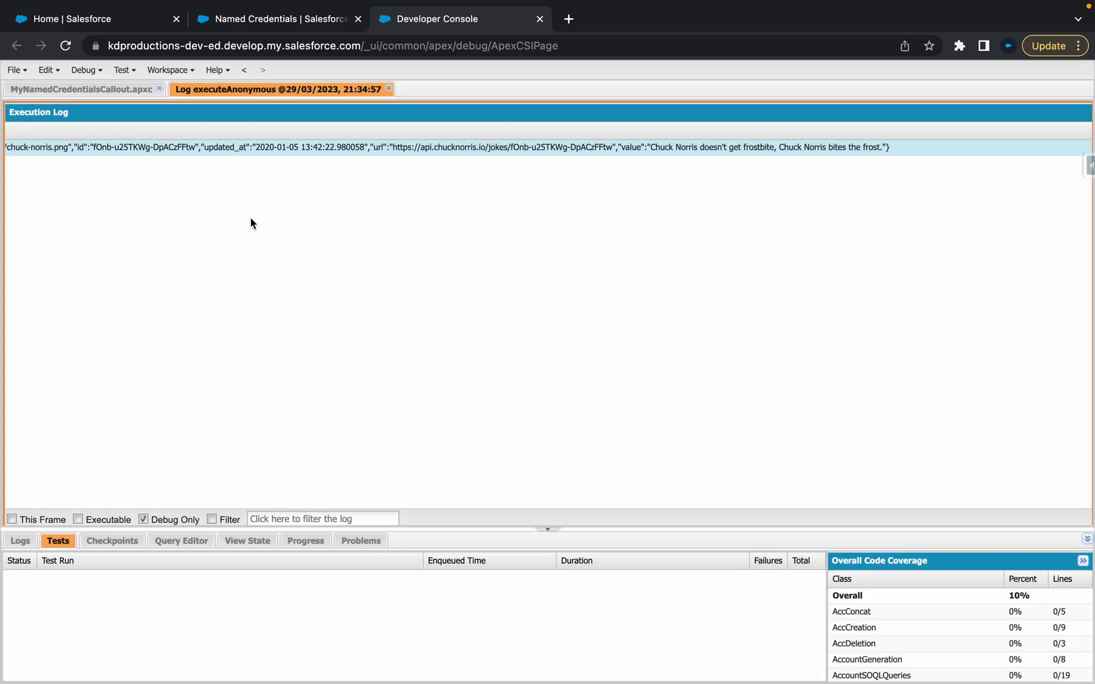
{"action": "left_click", "coordinate": [81, 89]}
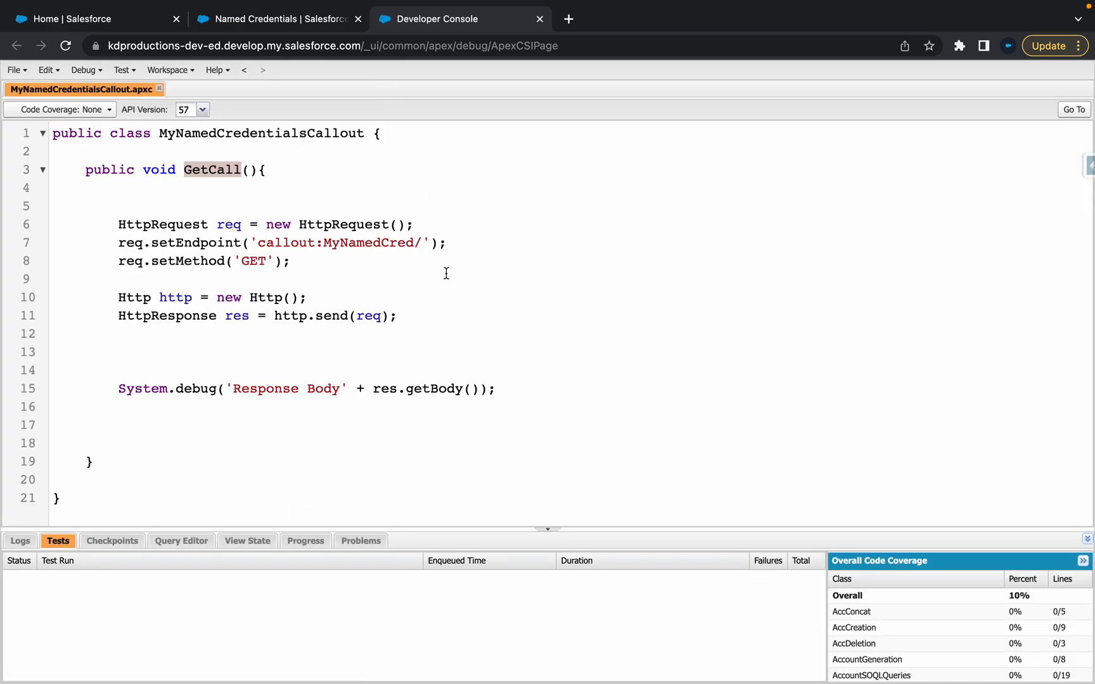
{"action": "mouse_move", "coordinate": [457, 231]}
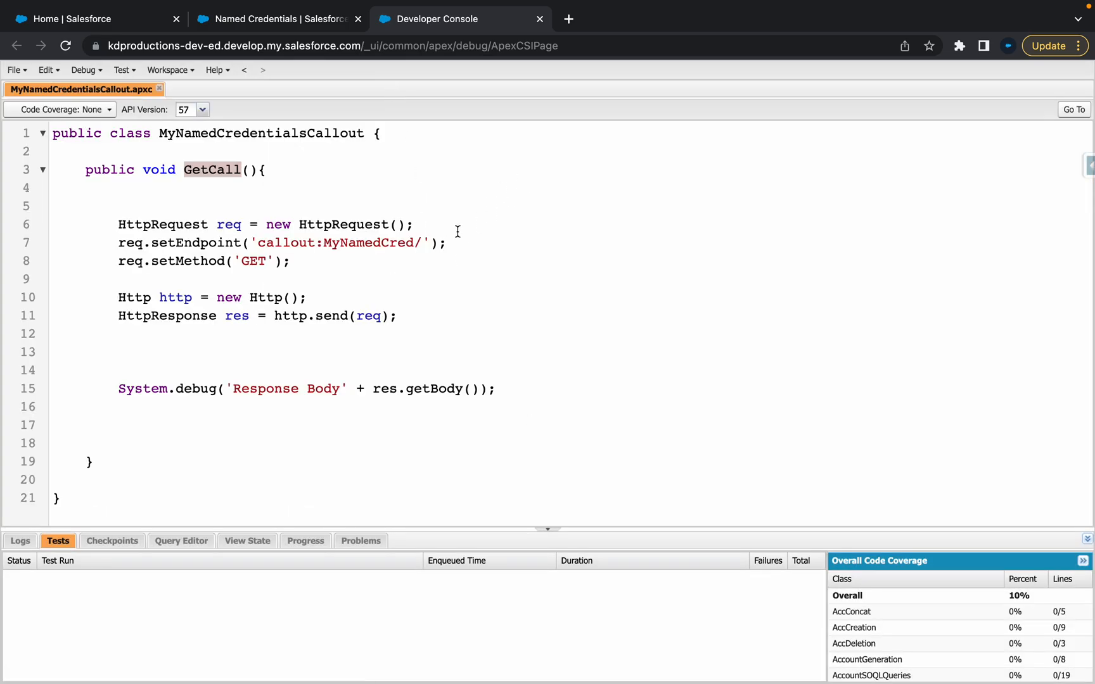